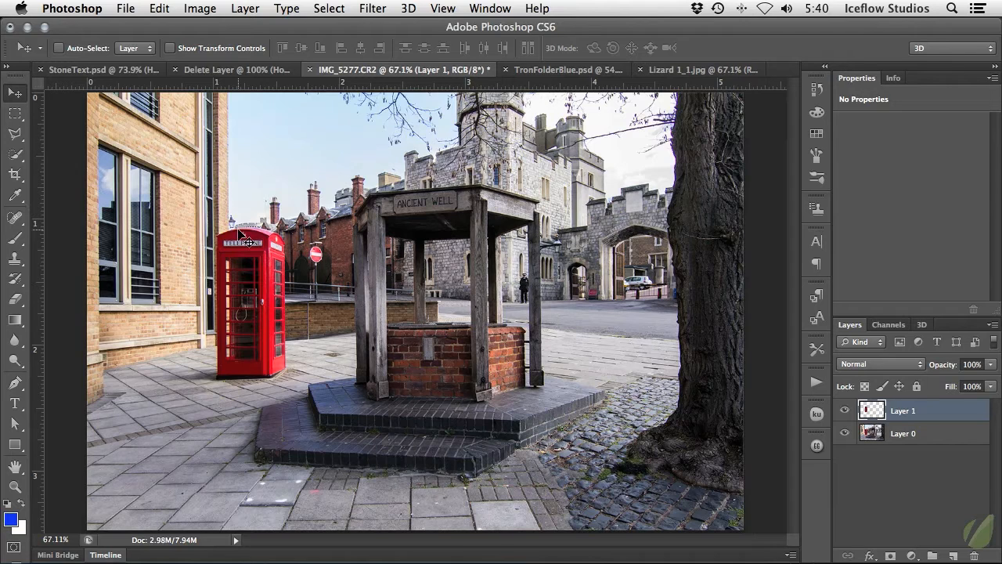
{"action": "mouse_move", "coordinate": [253, 253]}
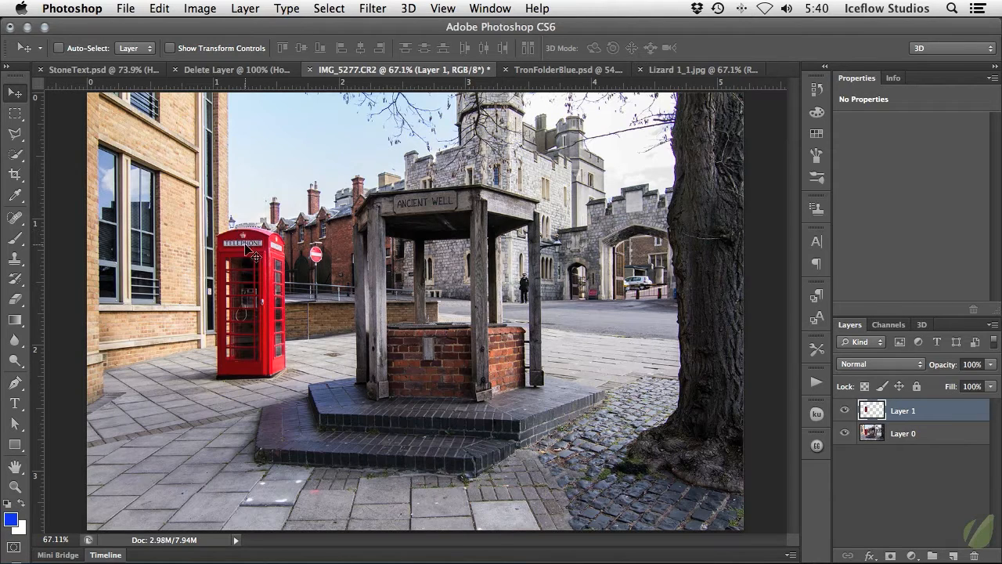
{"action": "mouse_move", "coordinate": [263, 267]}
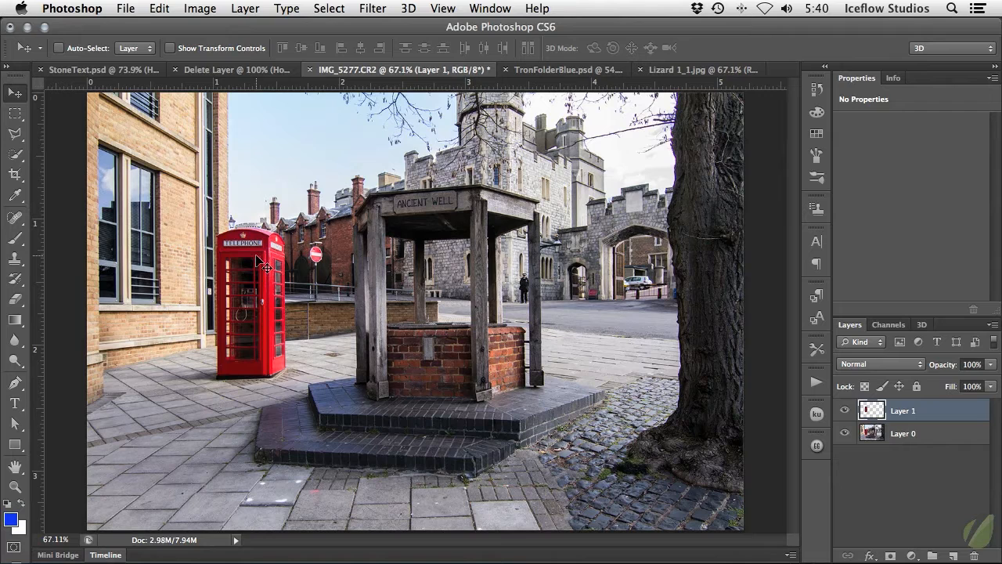
{"action": "mouse_move", "coordinate": [258, 290]}
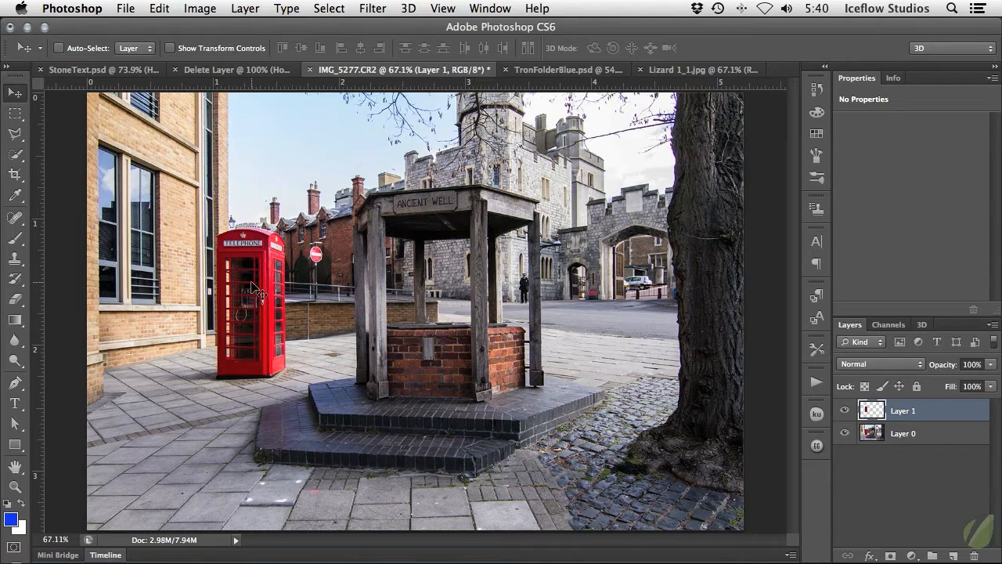
Alt-drag a copy of the red booth, shrink it, and set it beside the original
{"action": "left_click_drag", "start_coordinate": [254, 290], "coordinate": [598, 289]}
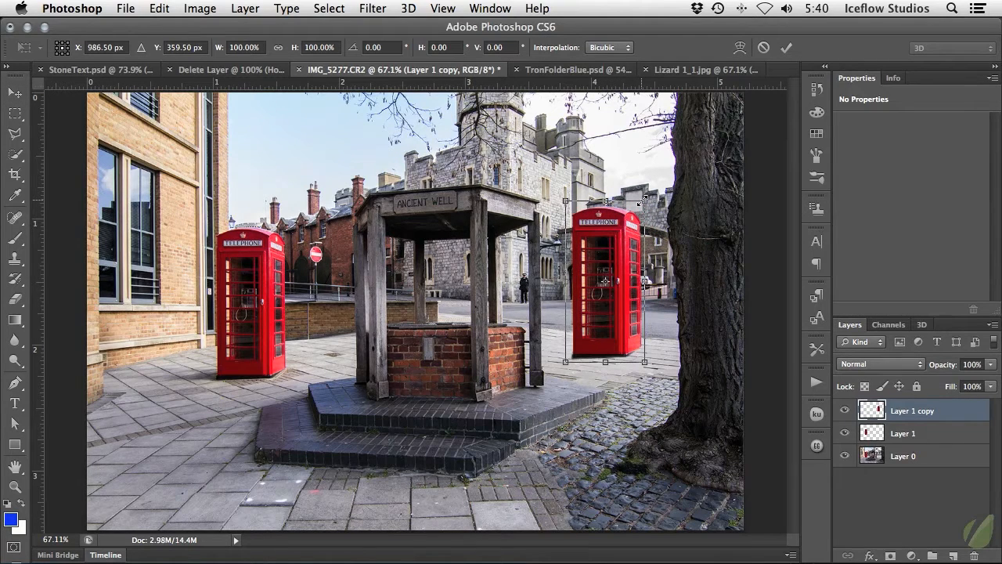
{"action": "left_click_drag", "start_coordinate": [645, 202], "coordinate": [618, 253]}
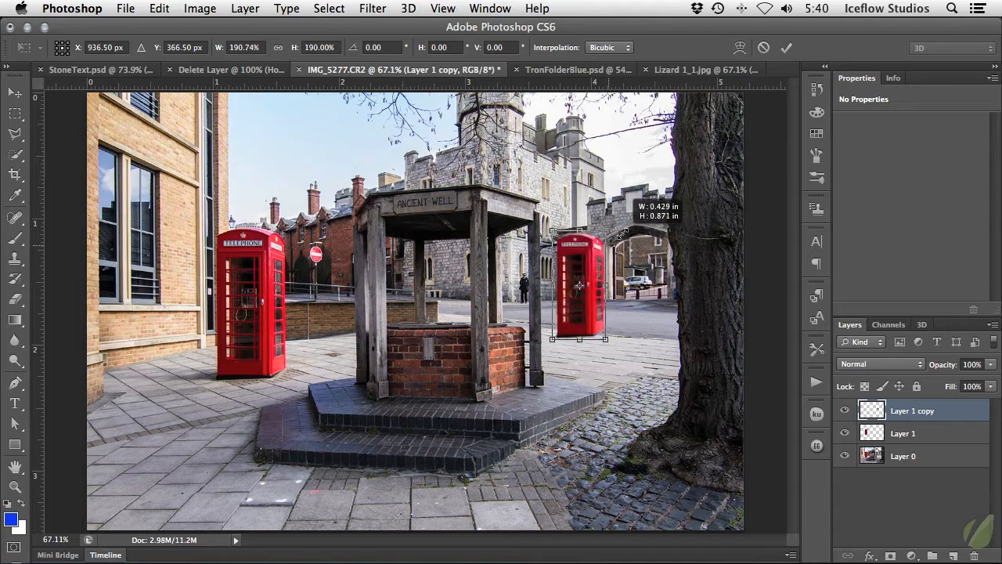
{"action": "left_click_drag", "start_coordinate": [604, 338], "coordinate": [619, 364]}
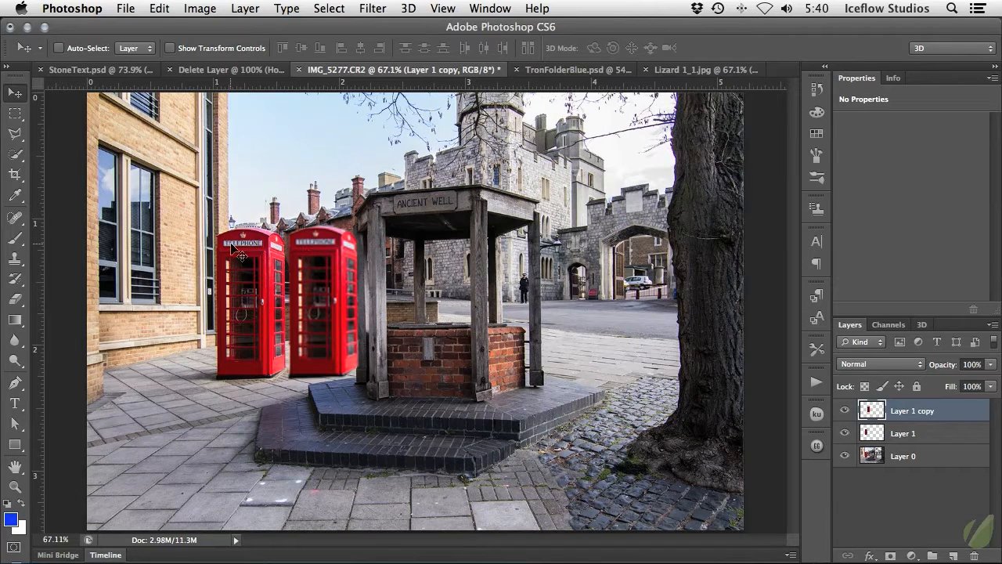
{"action": "mouse_move", "coordinate": [374, 296]}
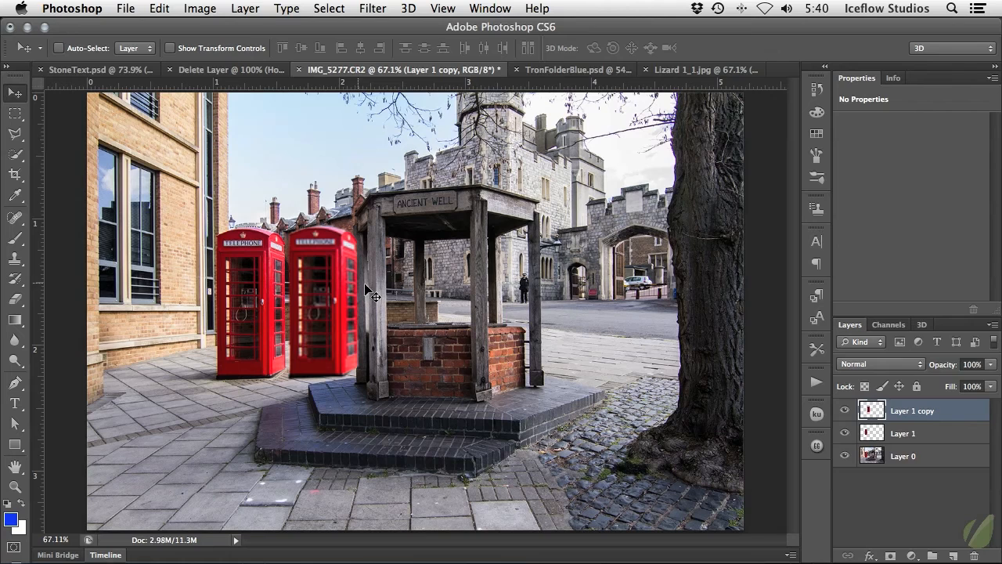
{"action": "mouse_move", "coordinate": [469, 372]}
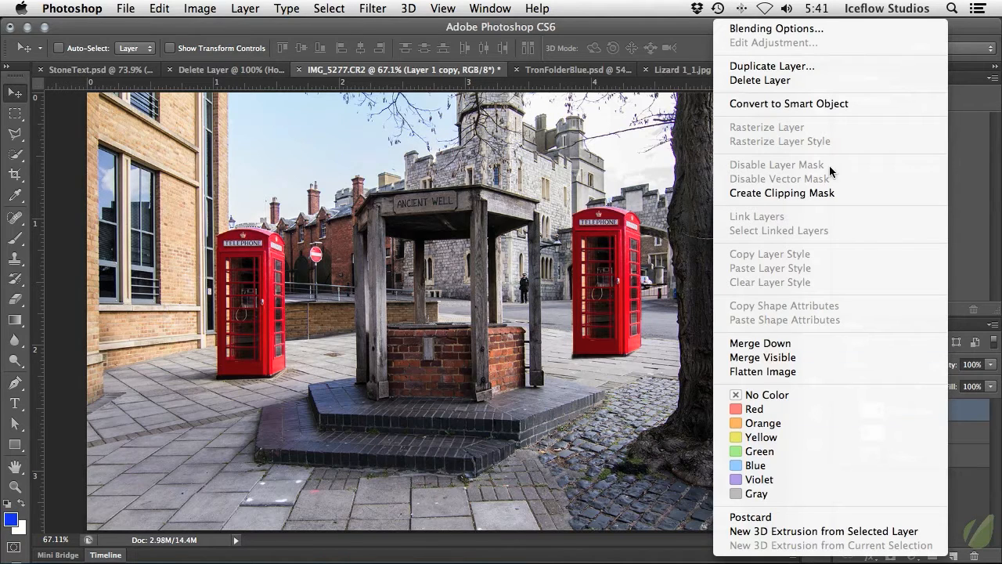
{"action": "mouse_move", "coordinate": [789, 103]}
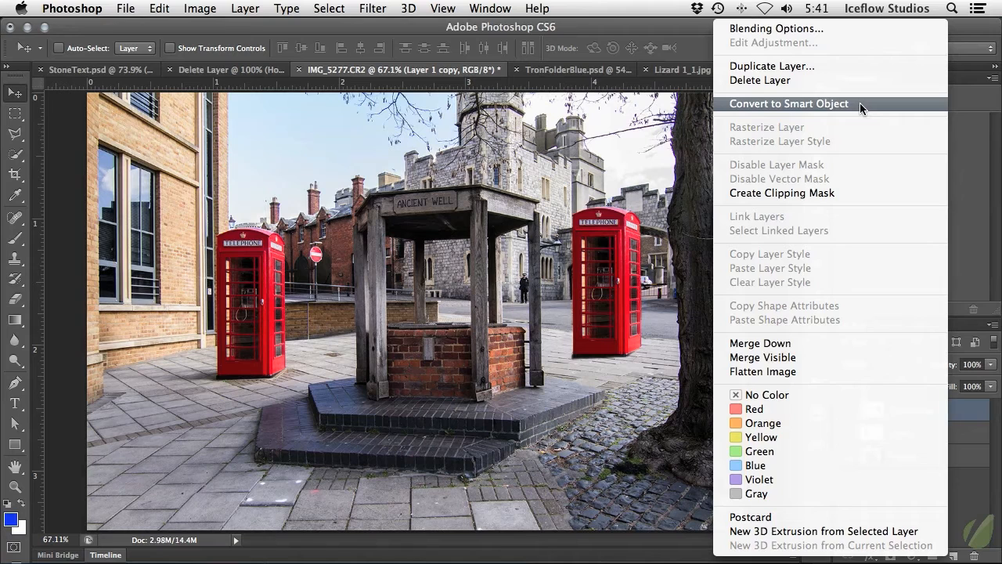
Convert the full-size booth copy layer (Layer 1 copy) into a smart object
{"action": "left_click", "coordinate": [789, 103]}
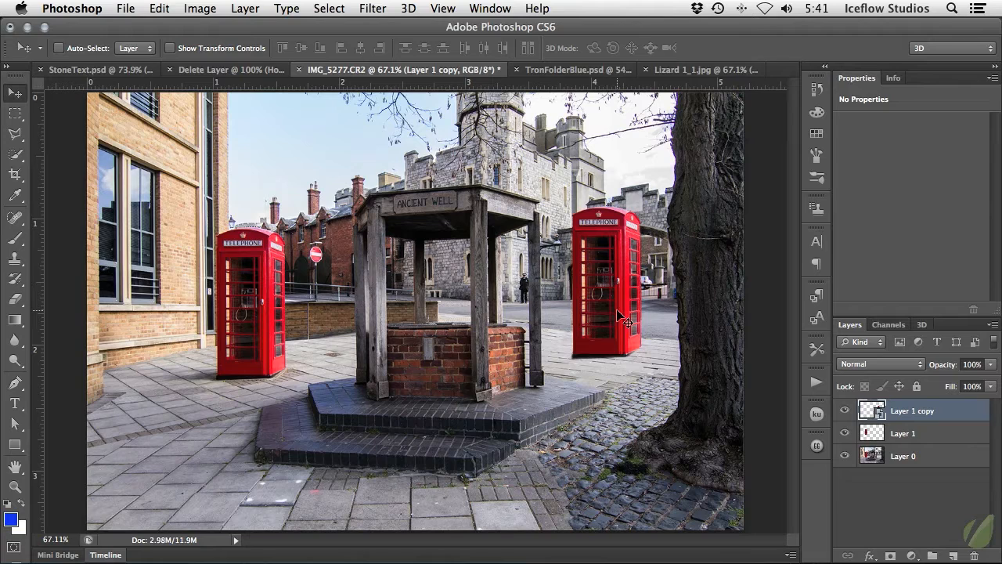
{"action": "mouse_move", "coordinate": [639, 306]}
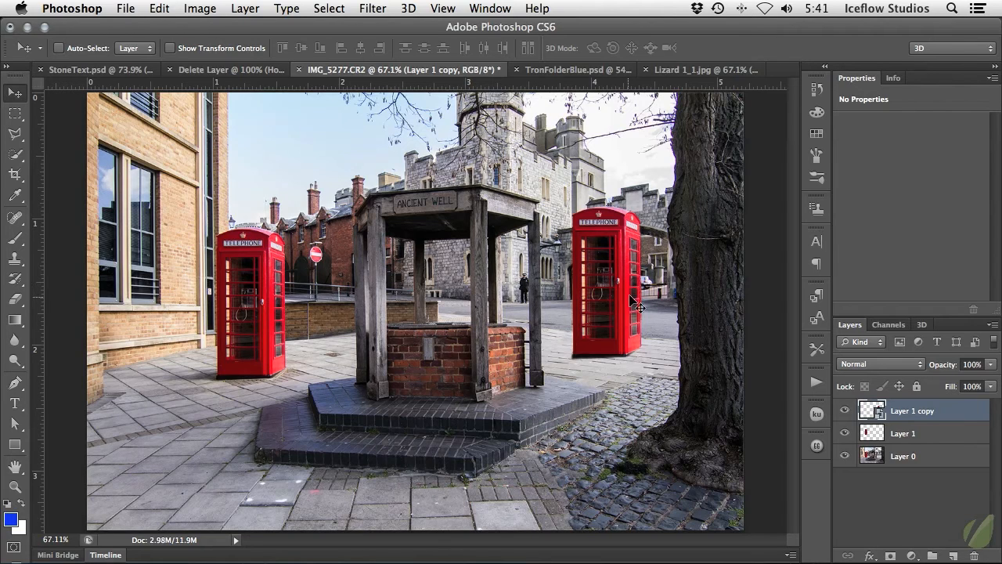
{"action": "mouse_move", "coordinate": [661, 279]}
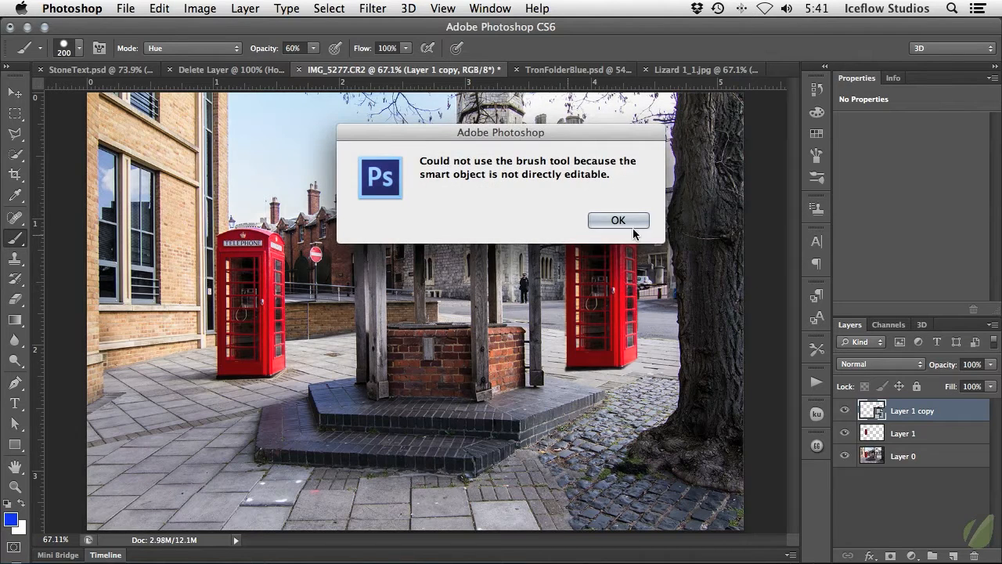
Dismiss the not-editable warning and enter the booth smart object's contents document
{"action": "left_click", "coordinate": [617, 220]}
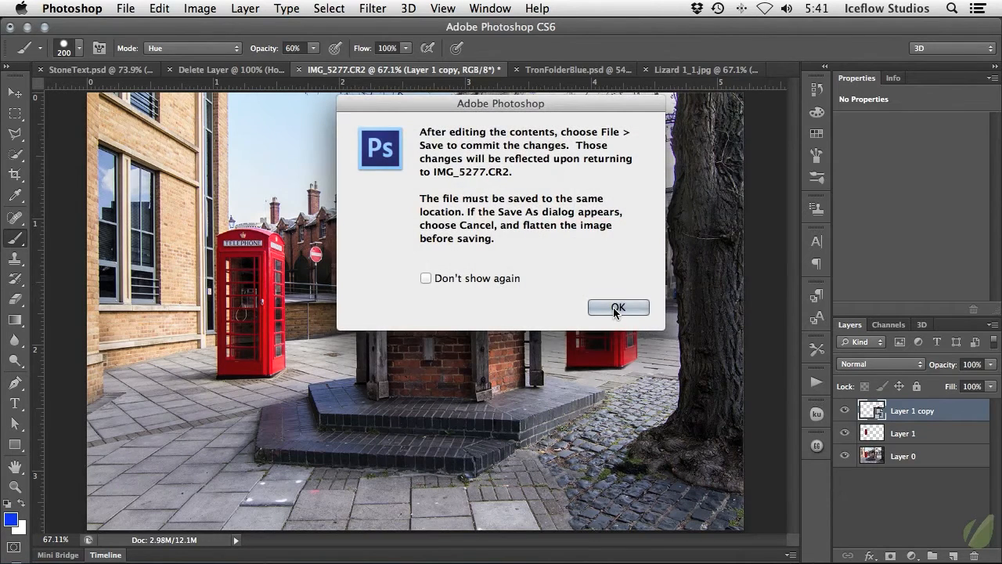
{"action": "left_click", "coordinate": [617, 307]}
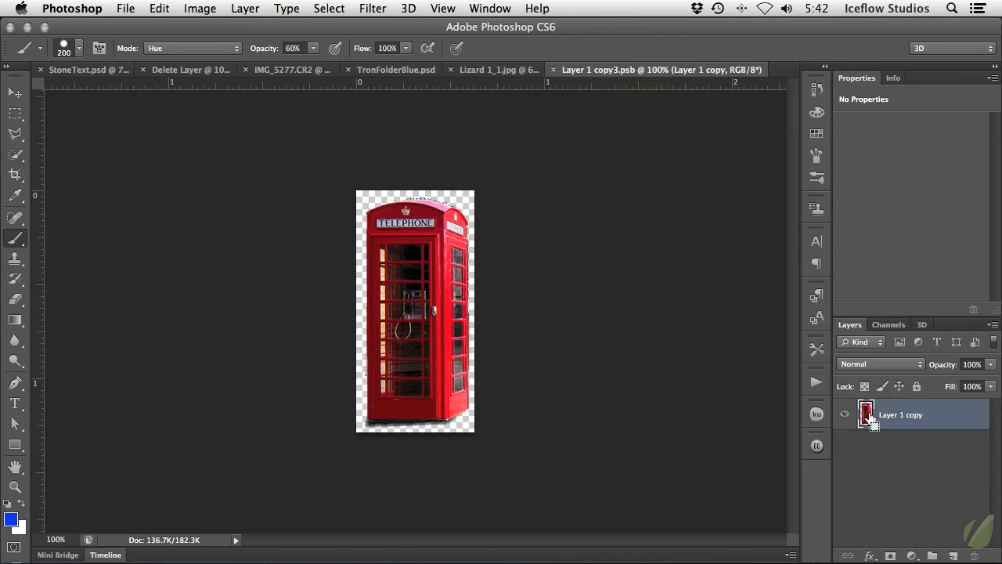
{"action": "mouse_move", "coordinate": [867, 414]}
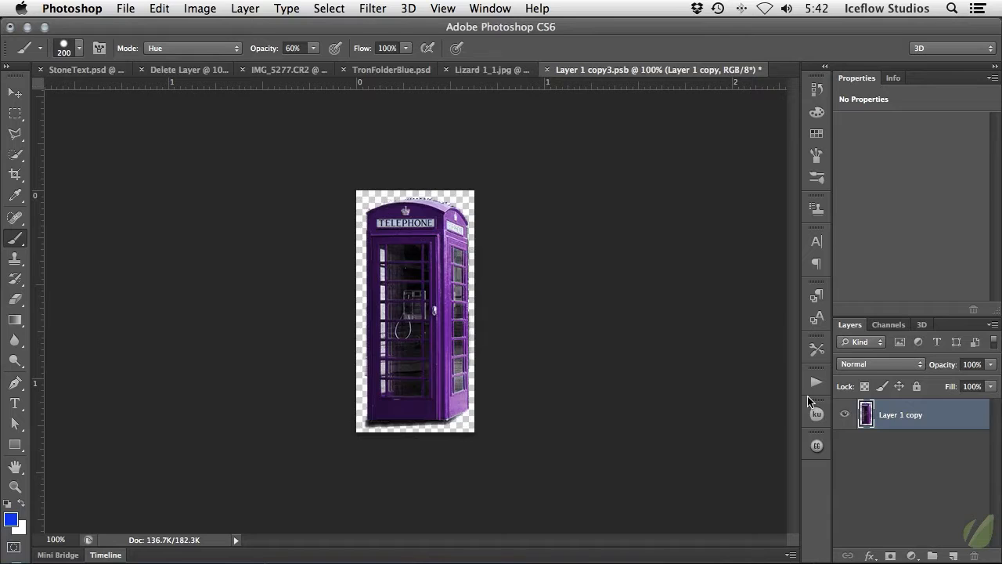
After painting the booth purple in Hue mode, save the contents document
{"action": "left_click", "coordinate": [13, 92]}
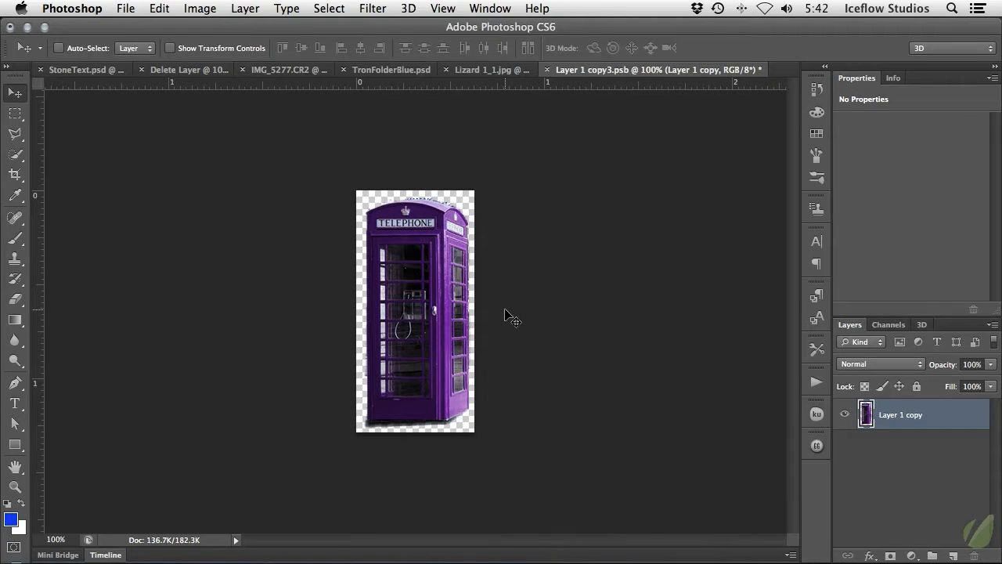
{"action": "mouse_move", "coordinate": [153, 53]}
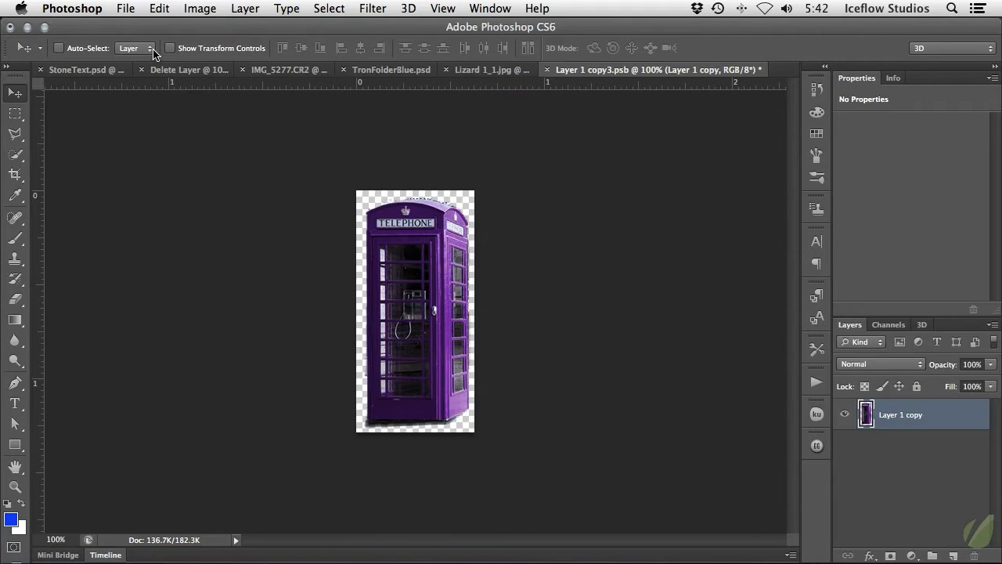
{"action": "mouse_move", "coordinate": [141, 36]}
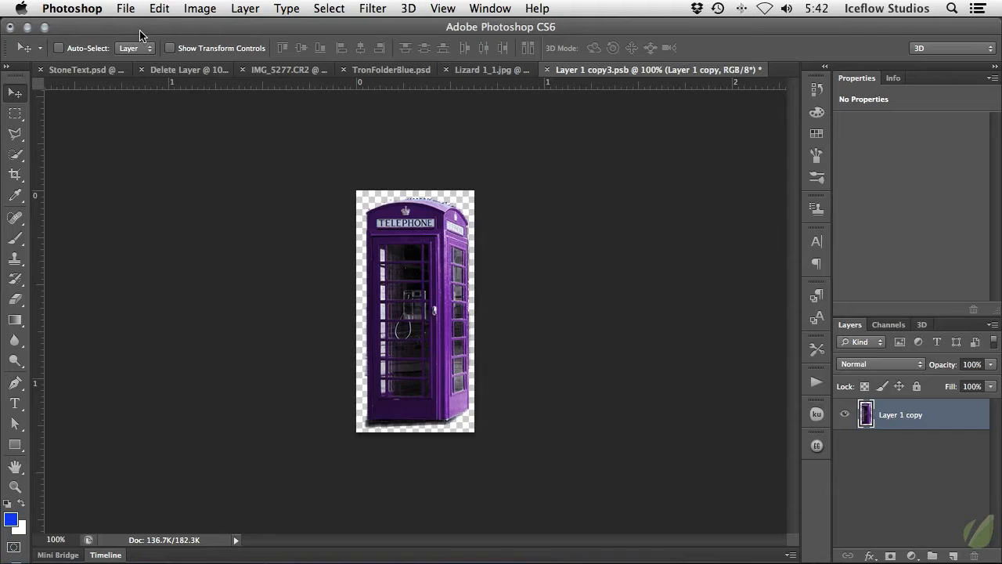
{"action": "left_click", "coordinate": [125, 10]}
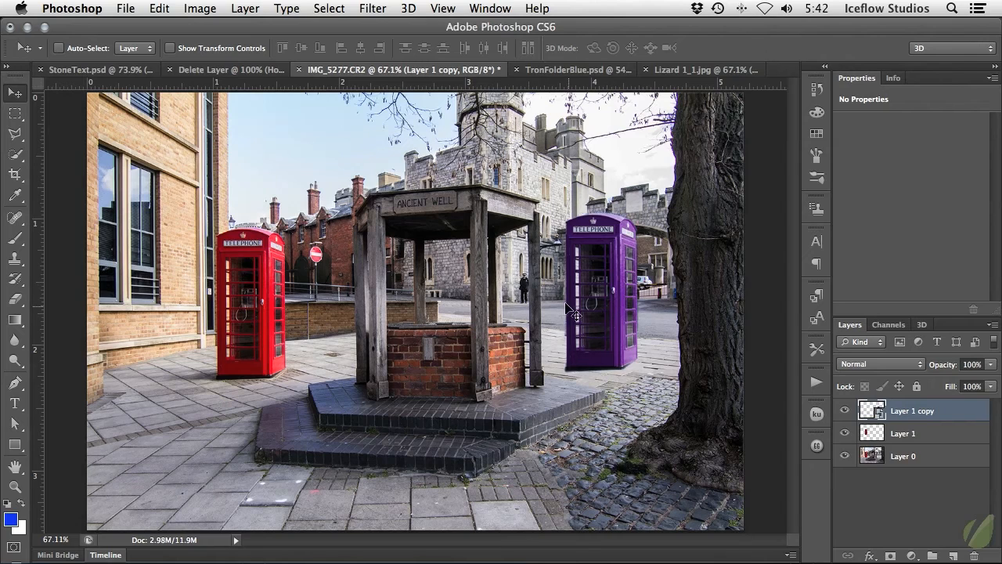
{"action": "mouse_move", "coordinate": [602, 321]}
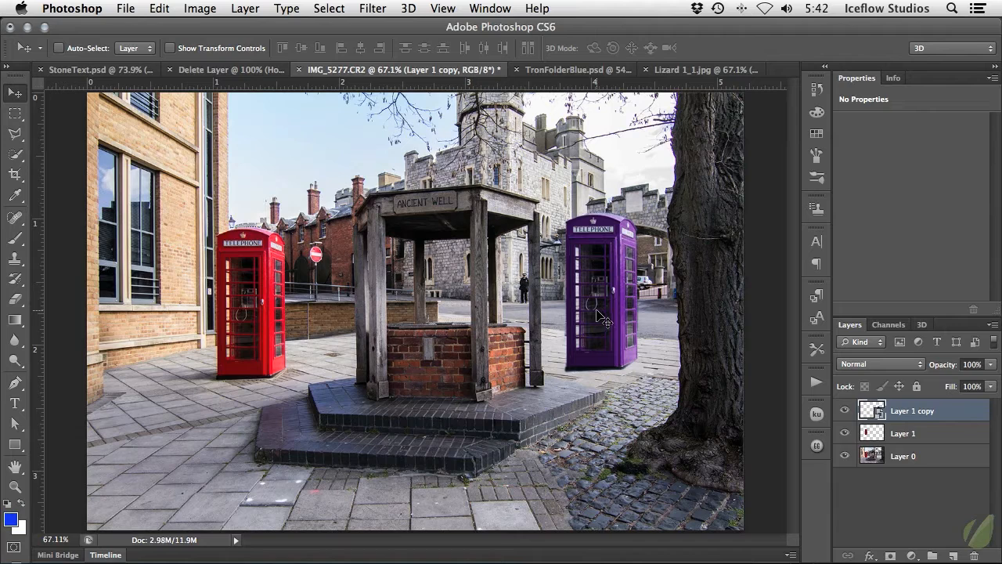
{"action": "mouse_move", "coordinate": [593, 202]}
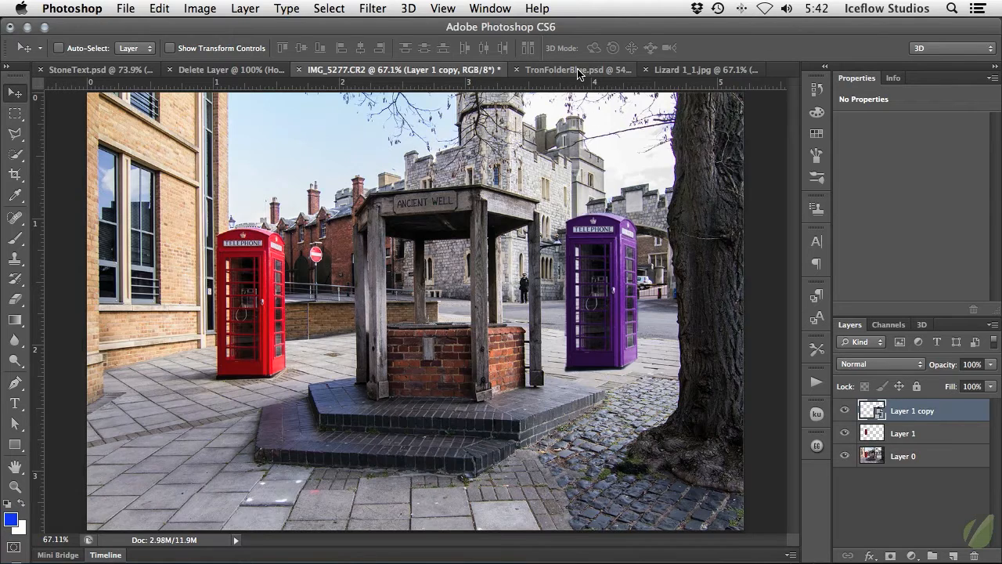
Switch from the street photo to the TronFolderBlue.psd document
{"action": "left_click", "coordinate": [578, 69]}
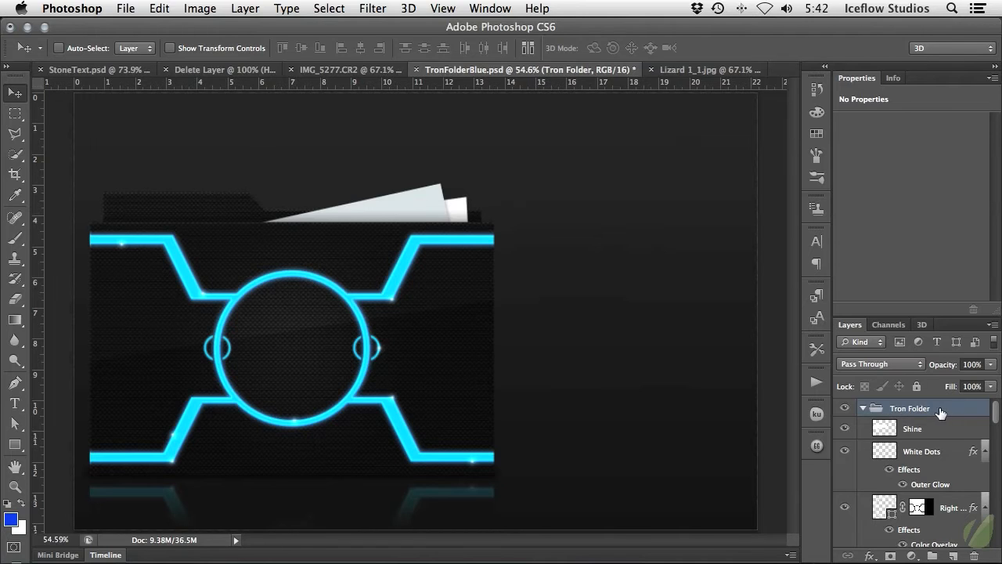
Convert the Tron Folder layer group into a single smart object layer
{"action": "right_click", "coordinate": [910, 407]}
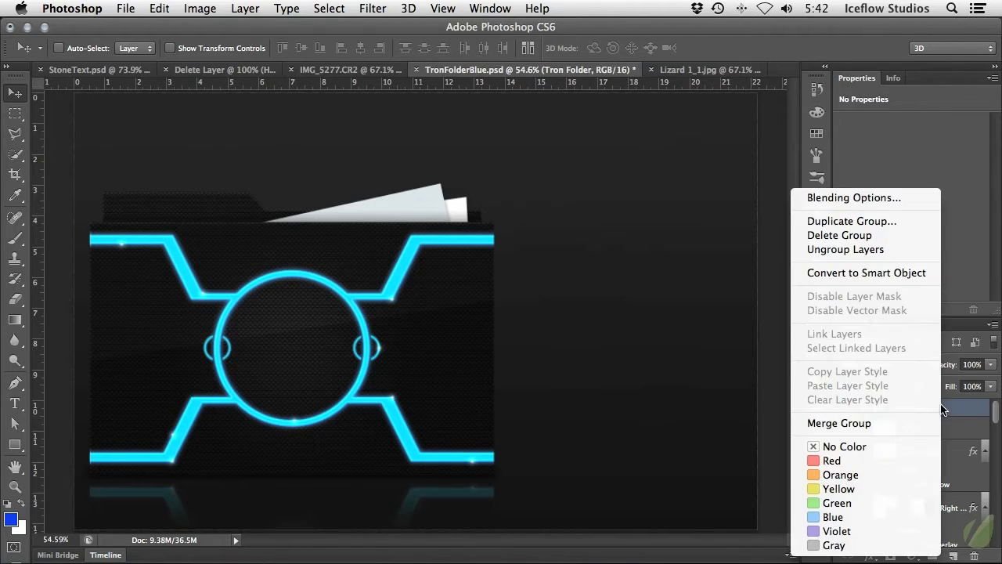
{"action": "mouse_move", "coordinate": [889, 273]}
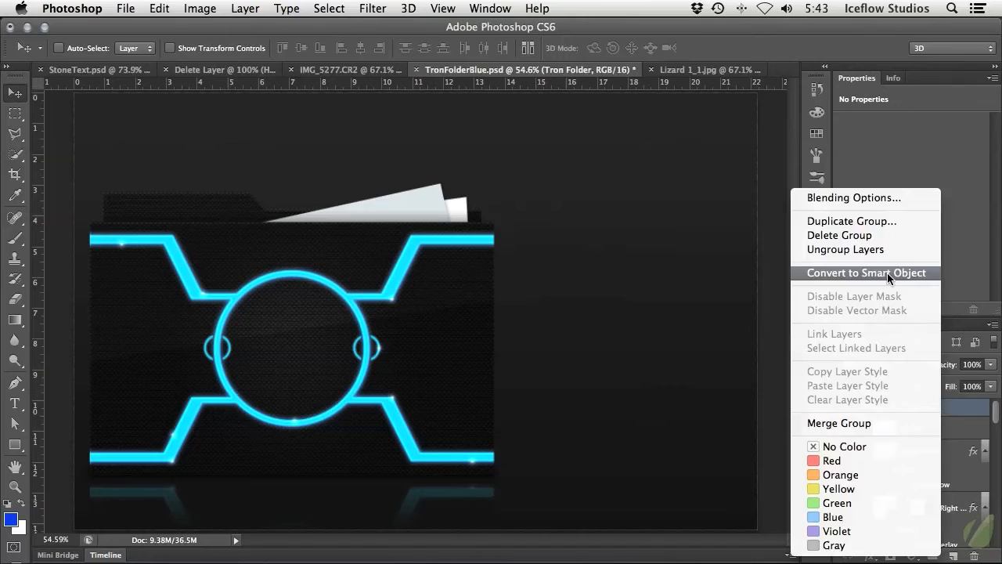
{"action": "left_click", "coordinate": [866, 272]}
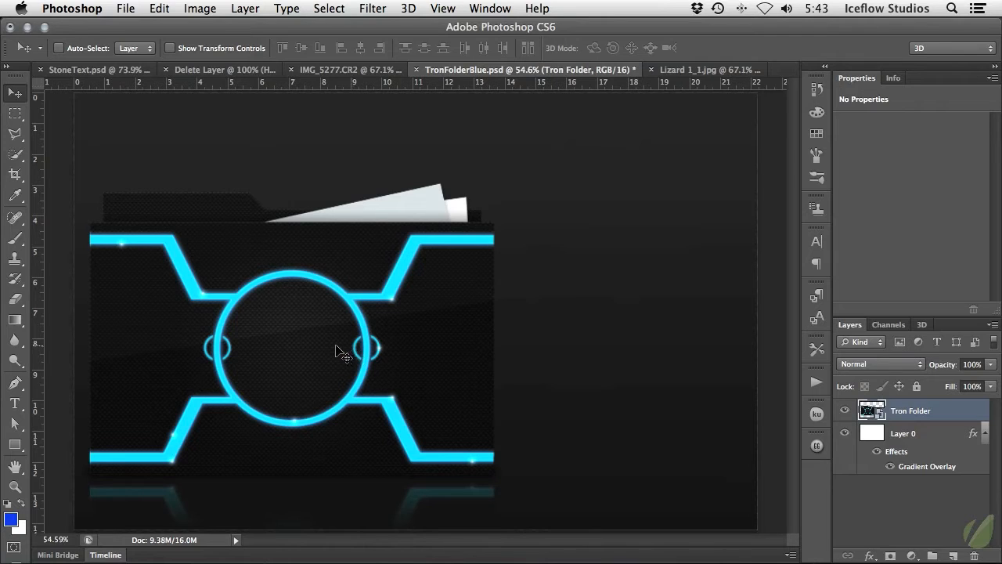
{"action": "mouse_move", "coordinate": [327, 351]}
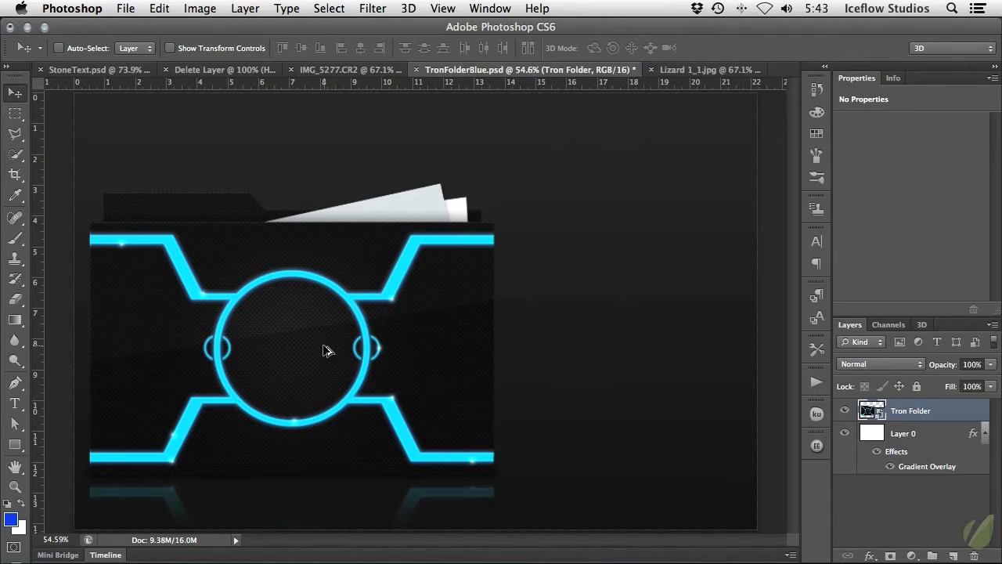
Make a smaller Tron Folder copy to the right and enter its smart object contents
{"action": "left_click_drag", "start_coordinate": [327, 350], "coordinate": [540, 358]}
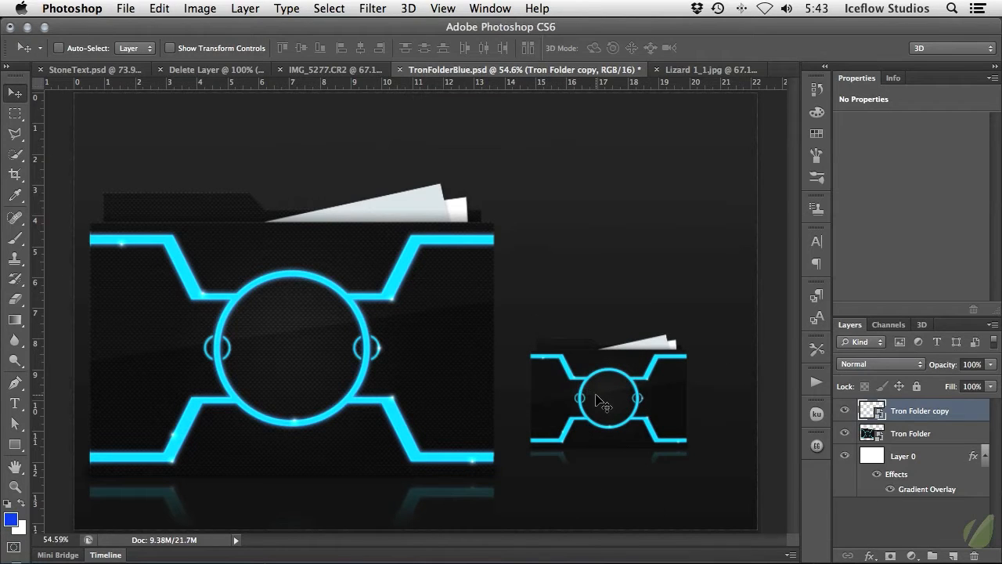
{"action": "left_click_drag", "start_coordinate": [609, 395], "coordinate": [632, 399]}
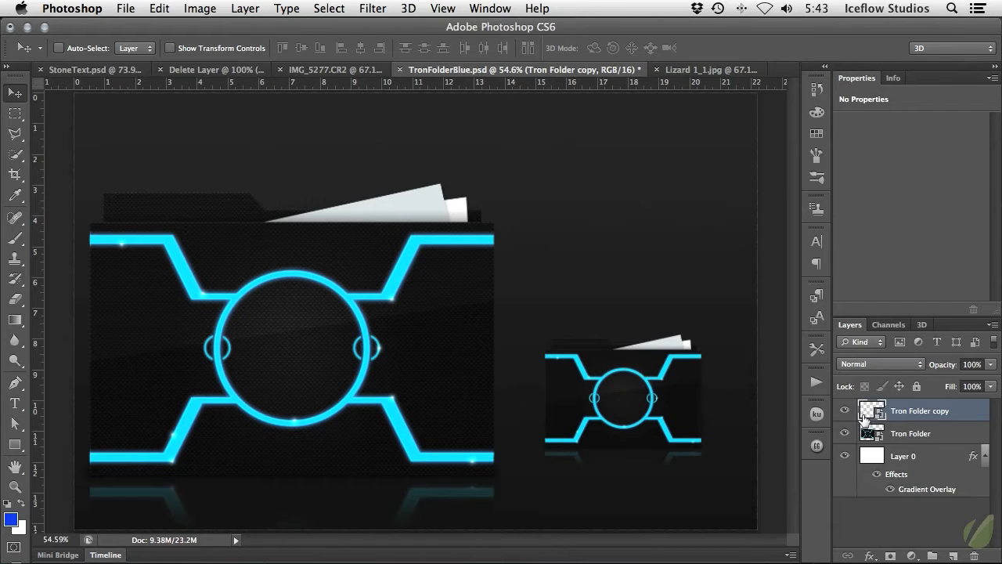
{"action": "mouse_move", "coordinate": [871, 410]}
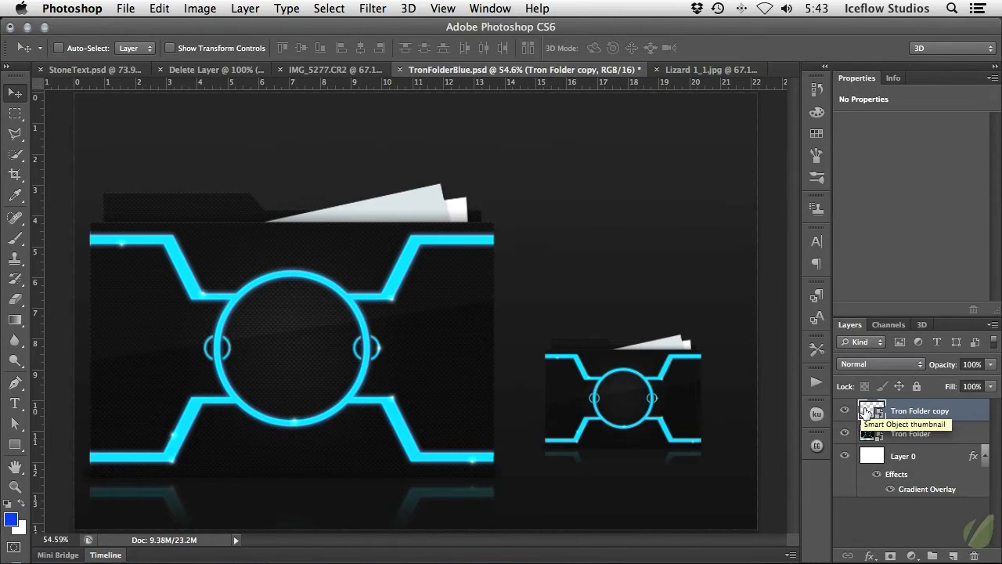
{"action": "left_click", "coordinate": [871, 410]}
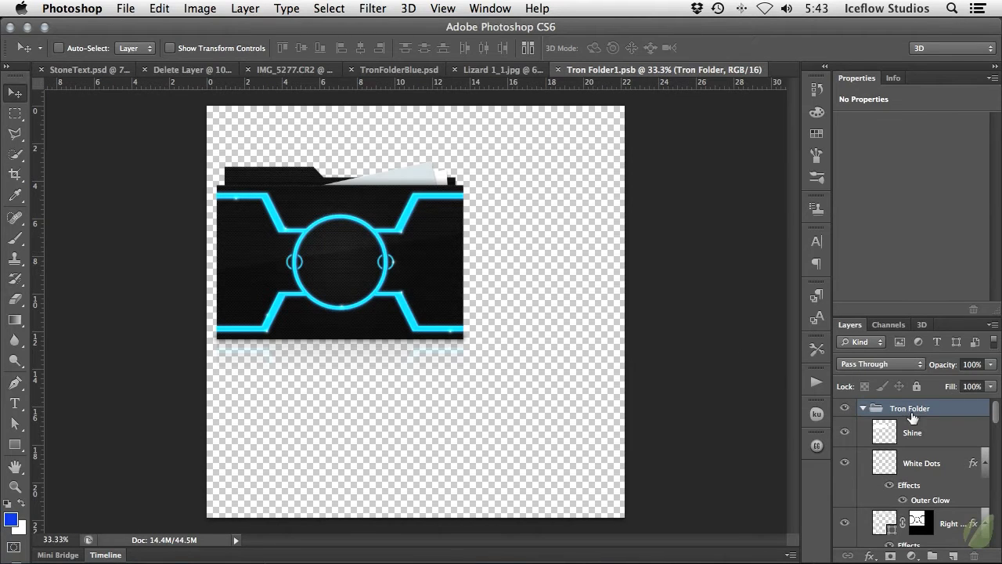
{"action": "mouse_move", "coordinate": [961, 523]}
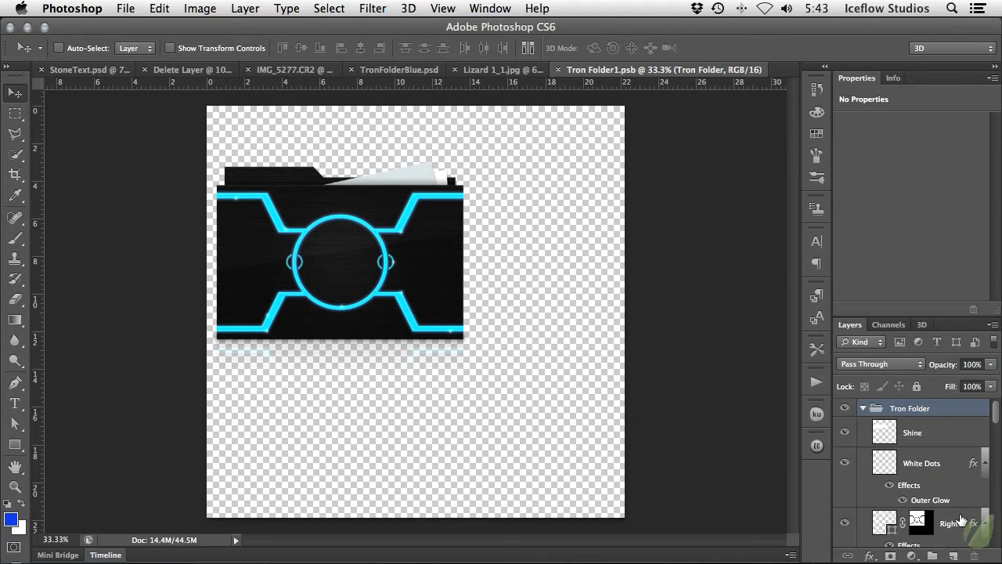
Add a Hue/Saturation layer above Right Circle and drag Hue to -145 for an orange glow
{"action": "left_click", "coordinate": [920, 486]}
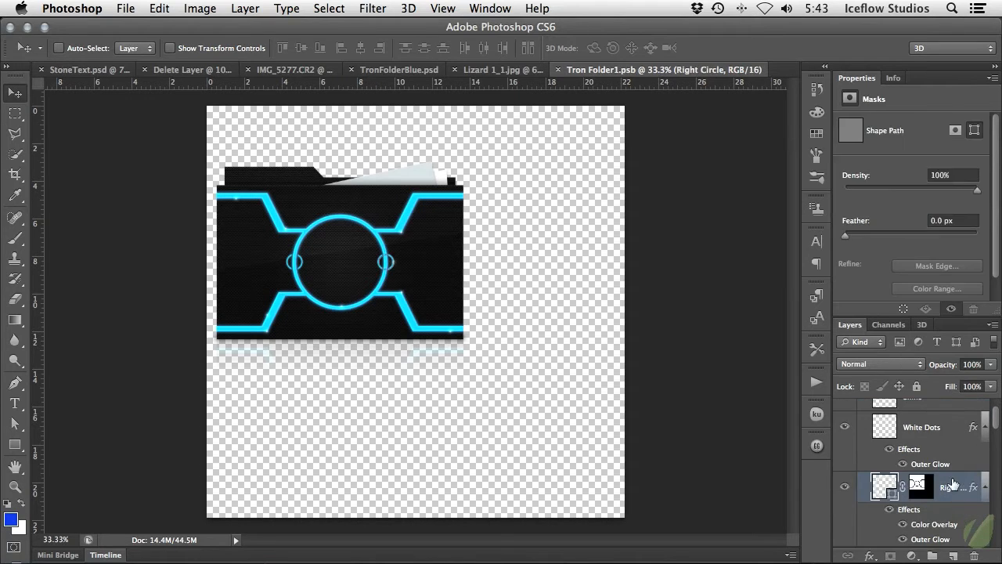
{"action": "left_click", "coordinate": [911, 554]}
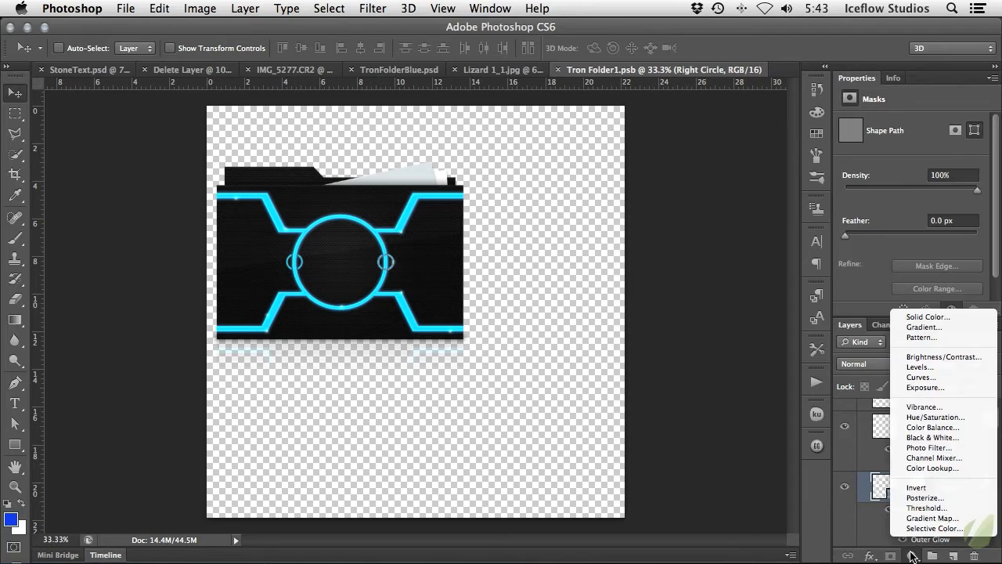
{"action": "left_click", "coordinate": [936, 417]}
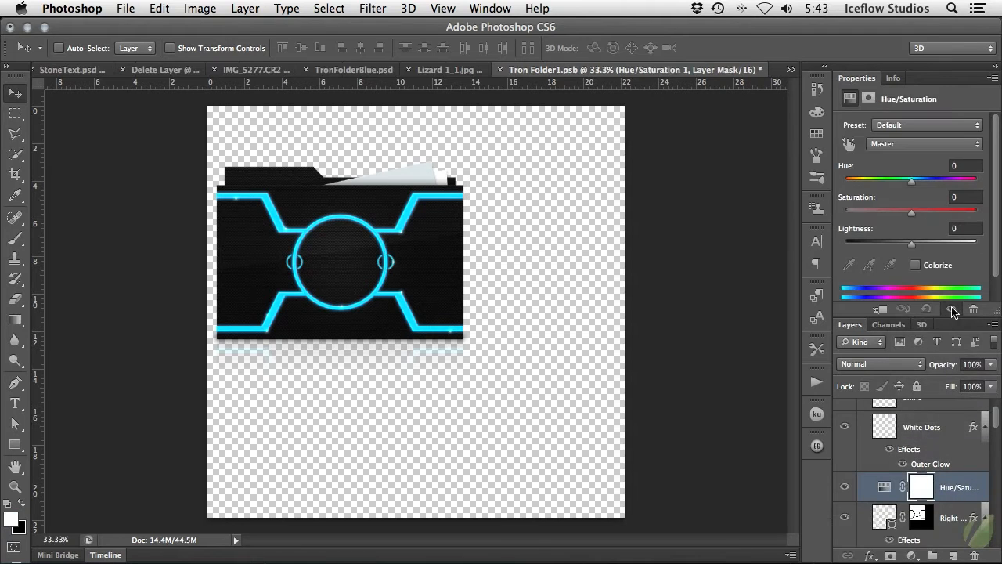
{"action": "left_click_drag", "start_coordinate": [911, 178], "coordinate": [864, 179]}
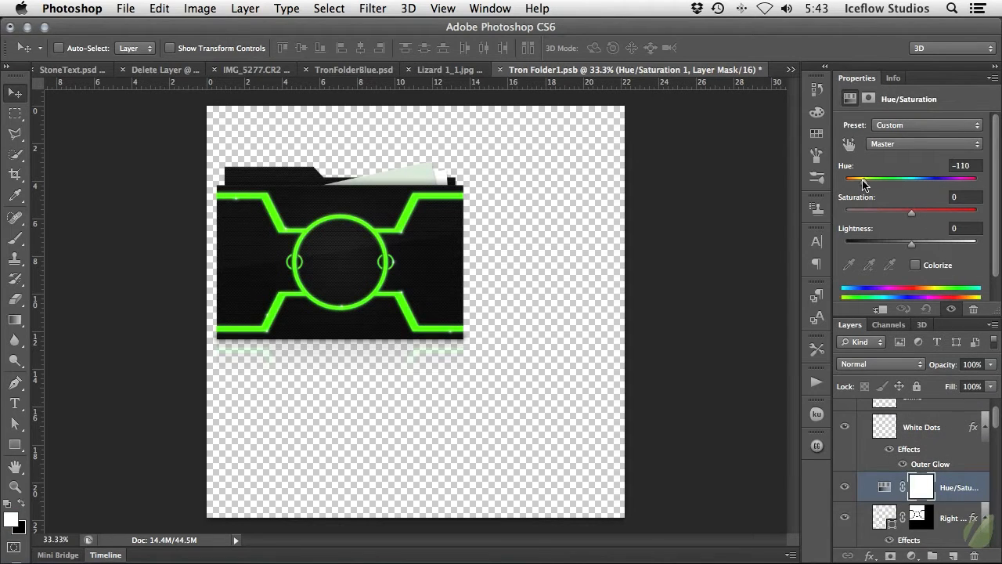
{"action": "left_click_drag", "start_coordinate": [865, 179], "coordinate": [858, 178]}
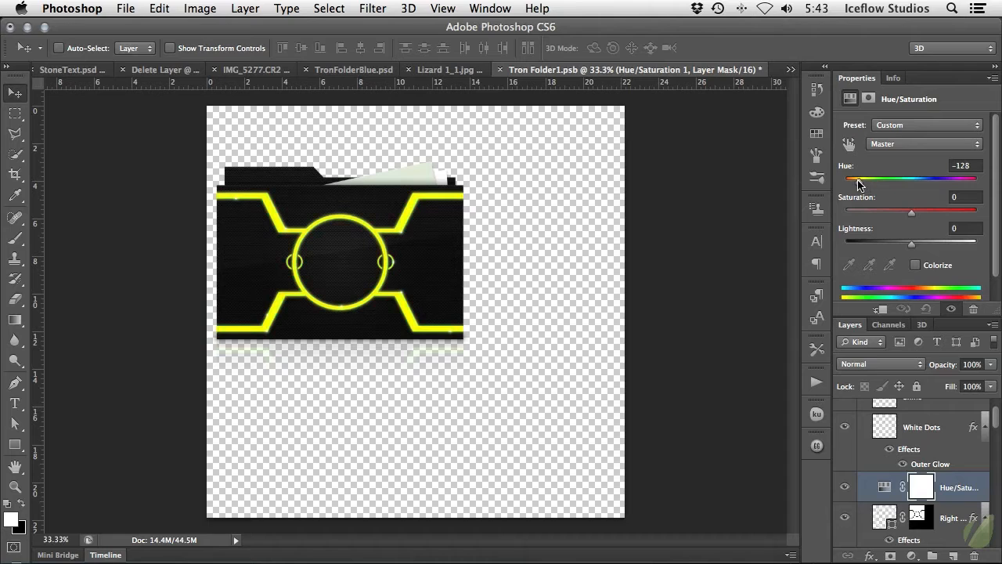
{"action": "left_click_drag", "start_coordinate": [869, 179], "coordinate": [858, 178]}
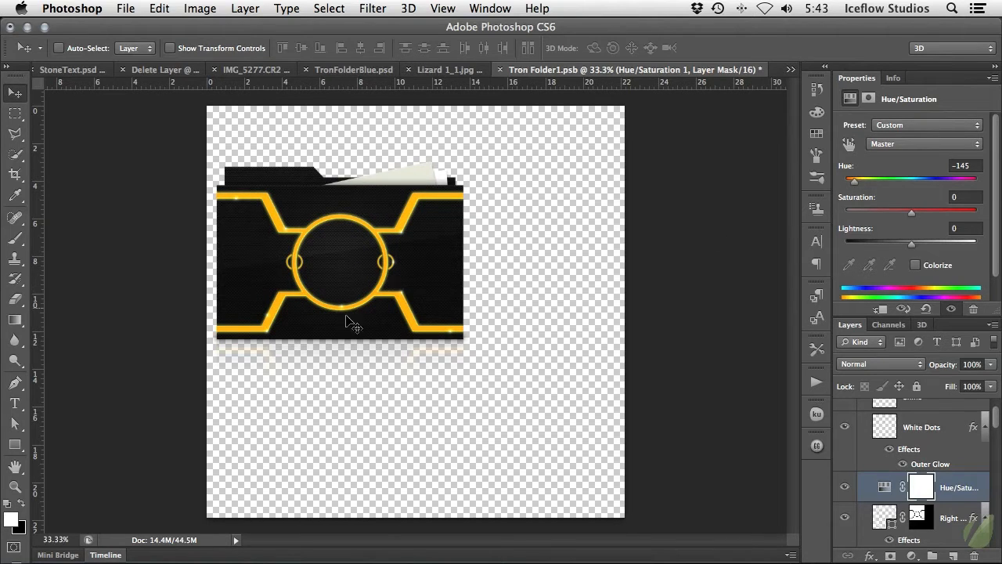
{"action": "mouse_move", "coordinate": [403, 252]}
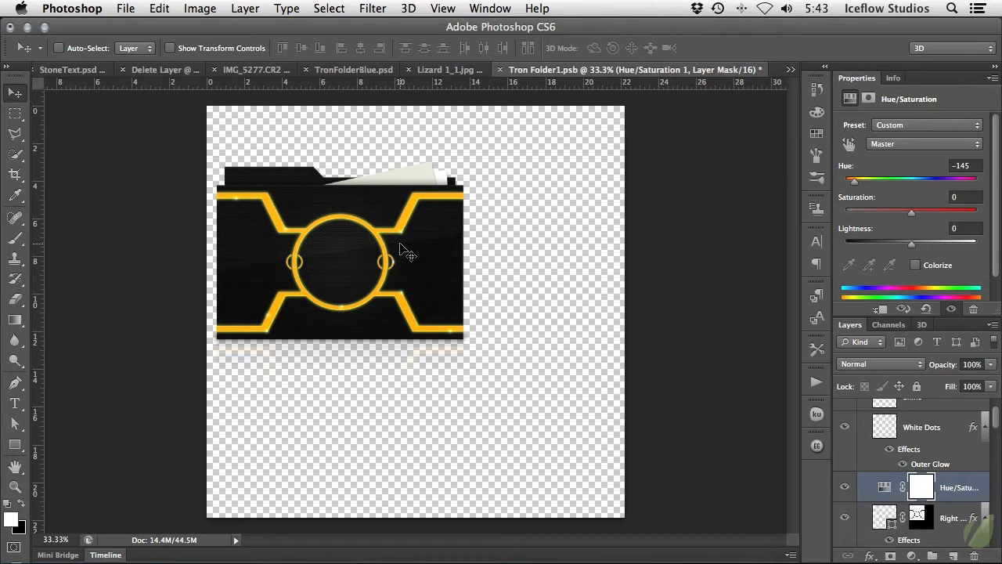
{"action": "mouse_move", "coordinate": [563, 263]}
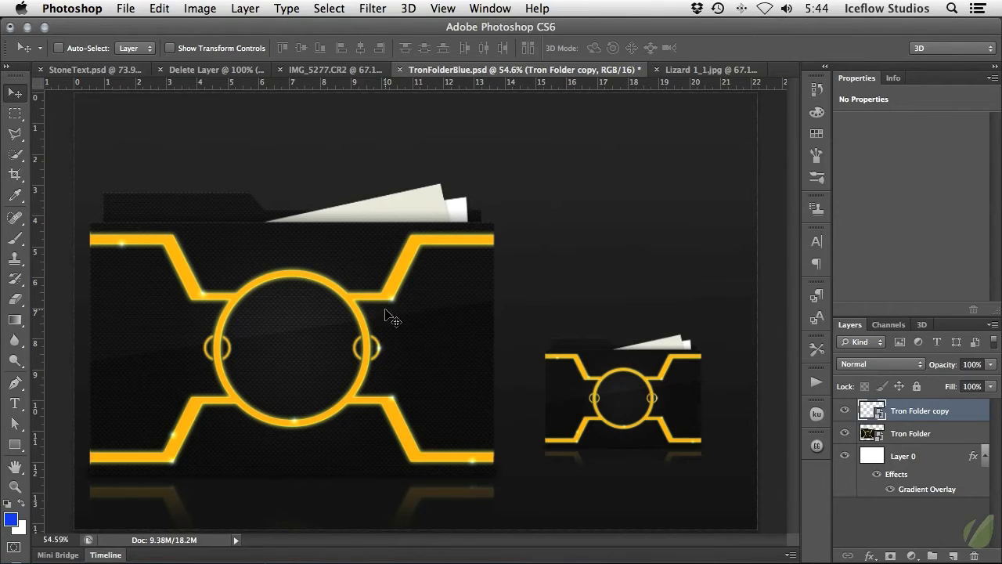
{"action": "mouse_move", "coordinate": [618, 395]}
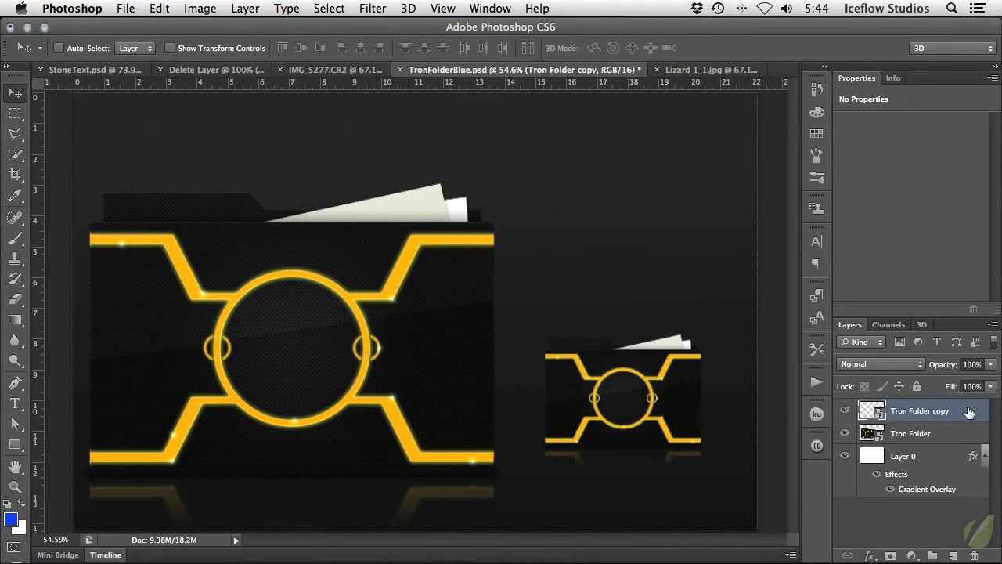
Make Tron Folder copy 2 via New Smart Object via Copy, then show Lizard 1_1.jpg
{"action": "right_click", "coordinate": [920, 411]}
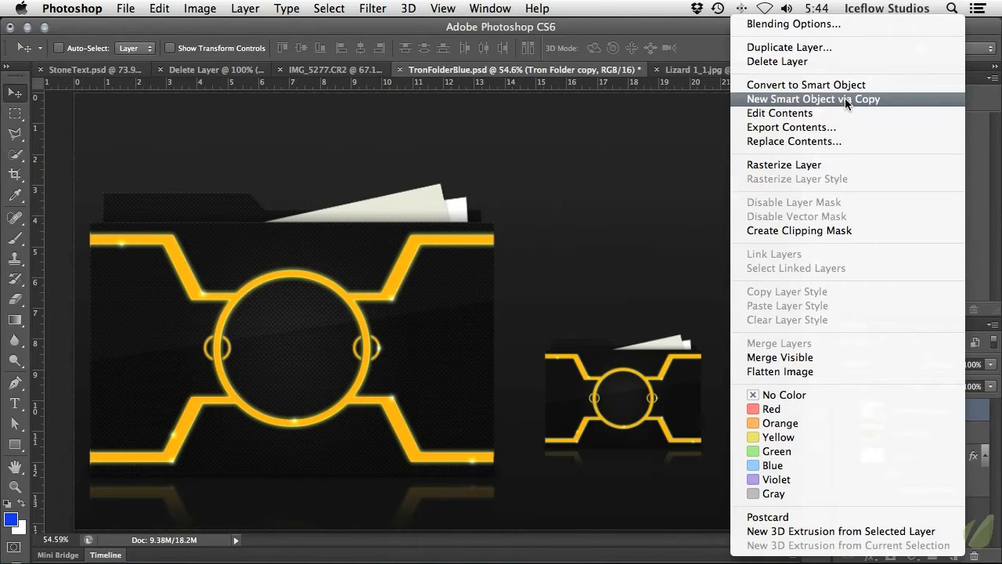
{"action": "left_click", "coordinate": [814, 99]}
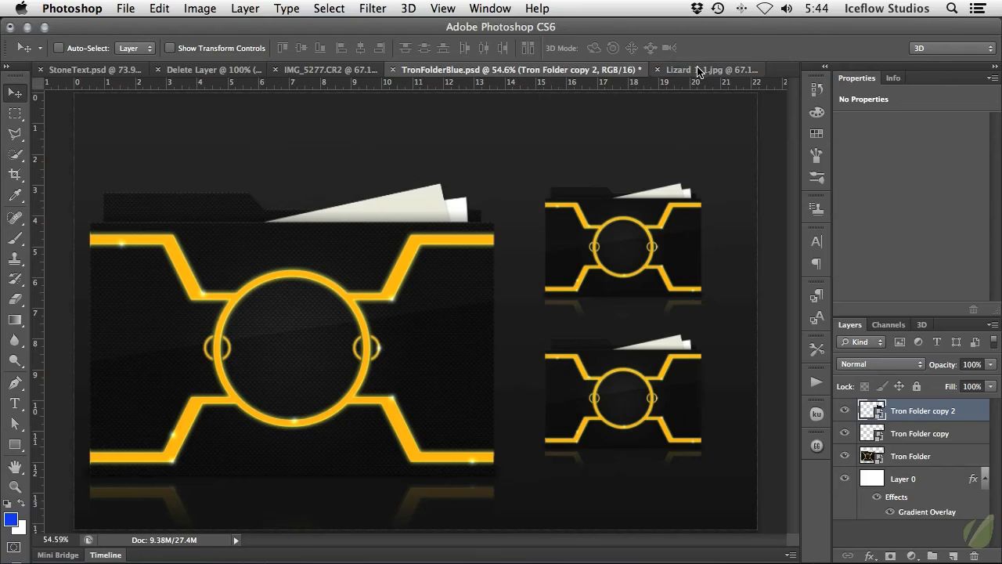
{"action": "left_click", "coordinate": [695, 69]}
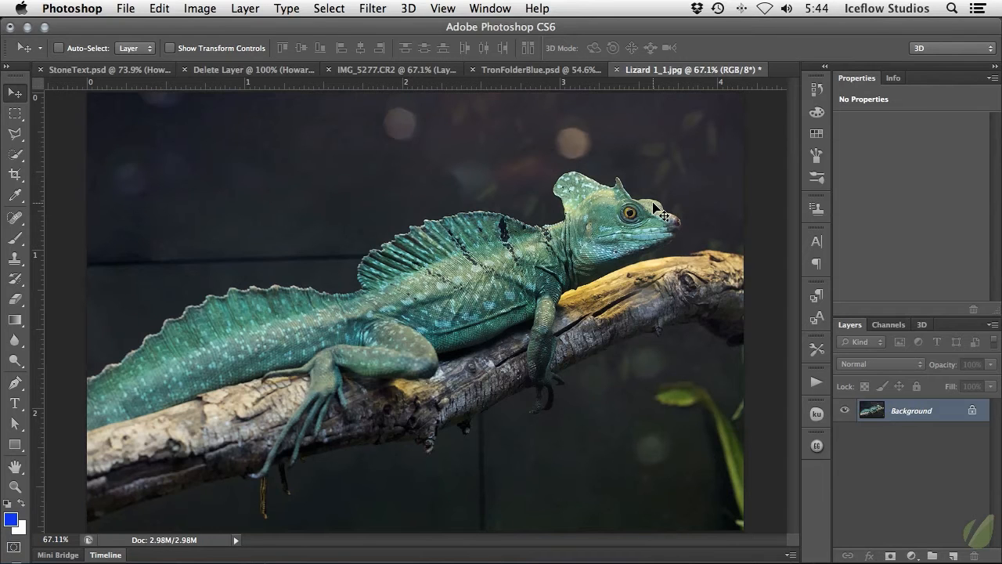
{"action": "left_click", "coordinate": [372, 9]}
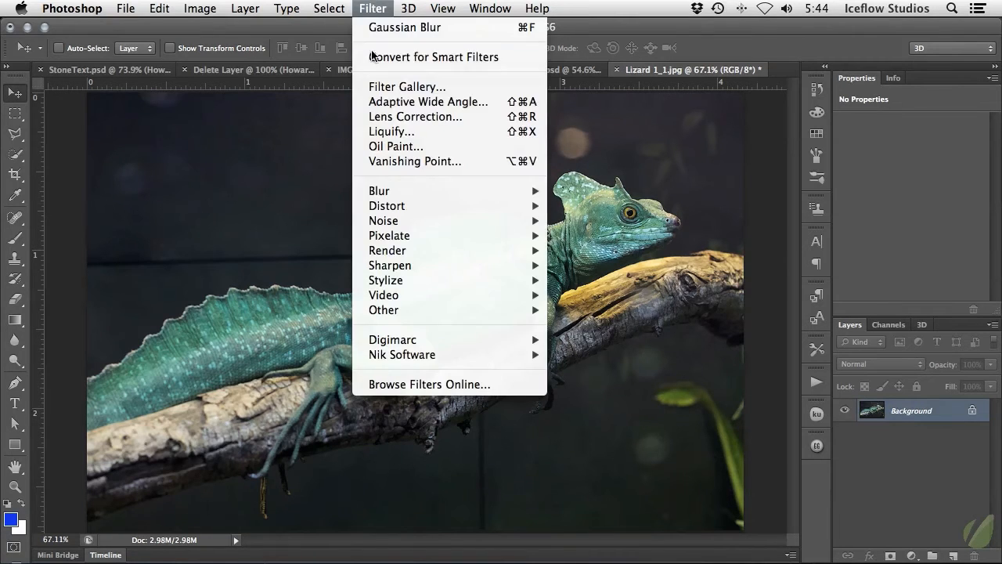
{"action": "mouse_move", "coordinate": [379, 191]}
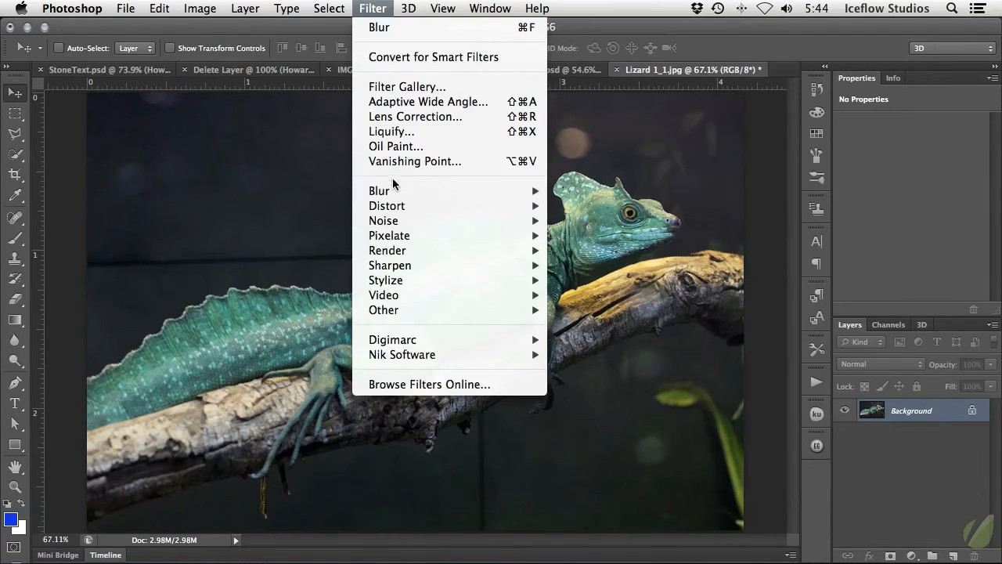
{"action": "left_click", "coordinate": [378, 191]}
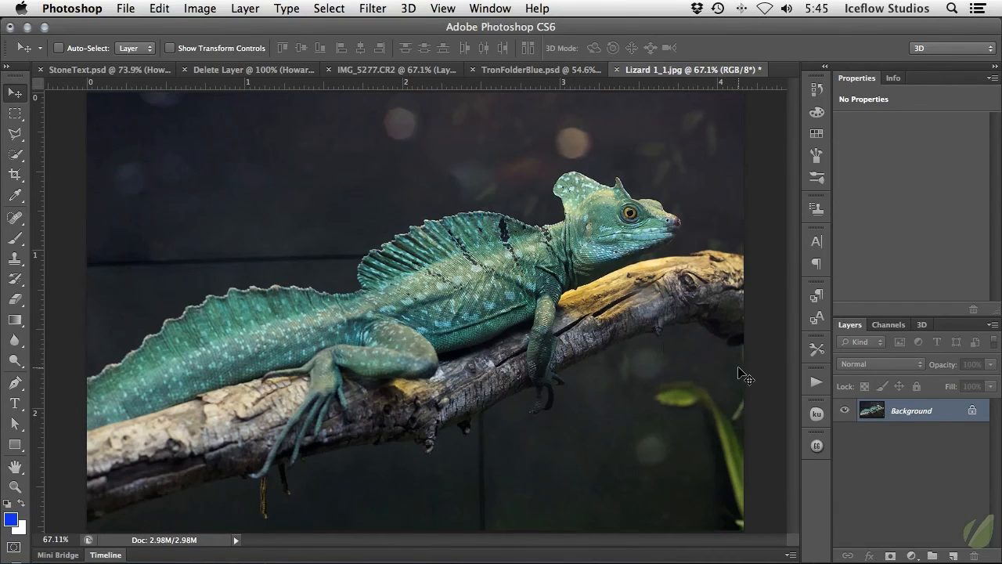
{"action": "mouse_move", "coordinate": [770, 378]}
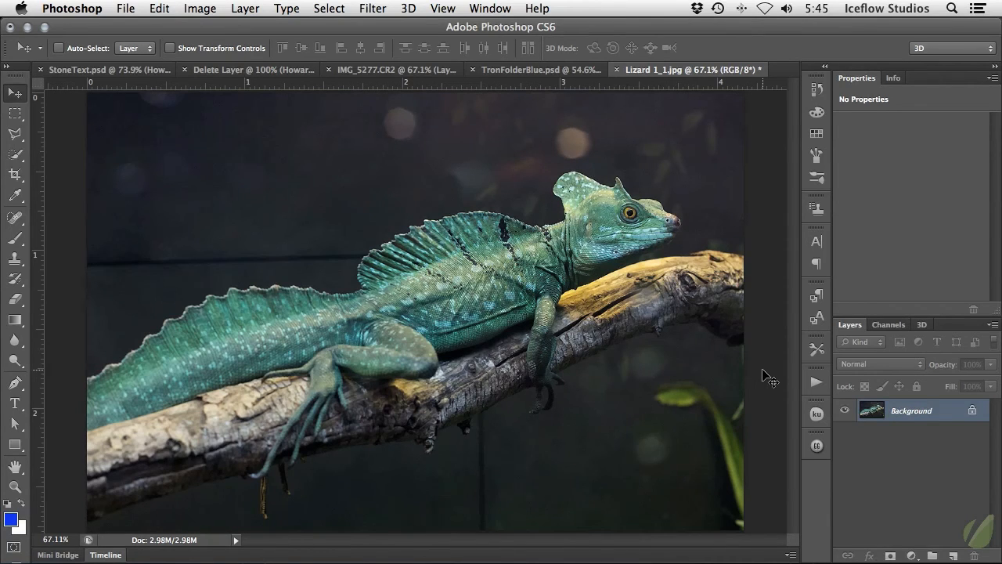
{"action": "mouse_move", "coordinate": [945, 413]}
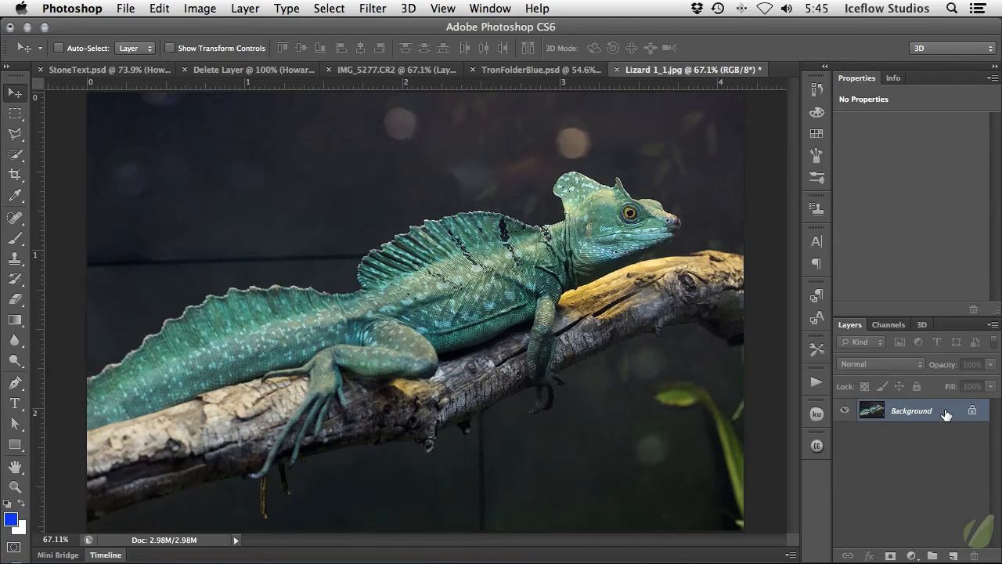
Convert the lizard Background to a smart object and apply a heavy Gaussian Blur smart filter
{"action": "right_click", "coordinate": [911, 410]}
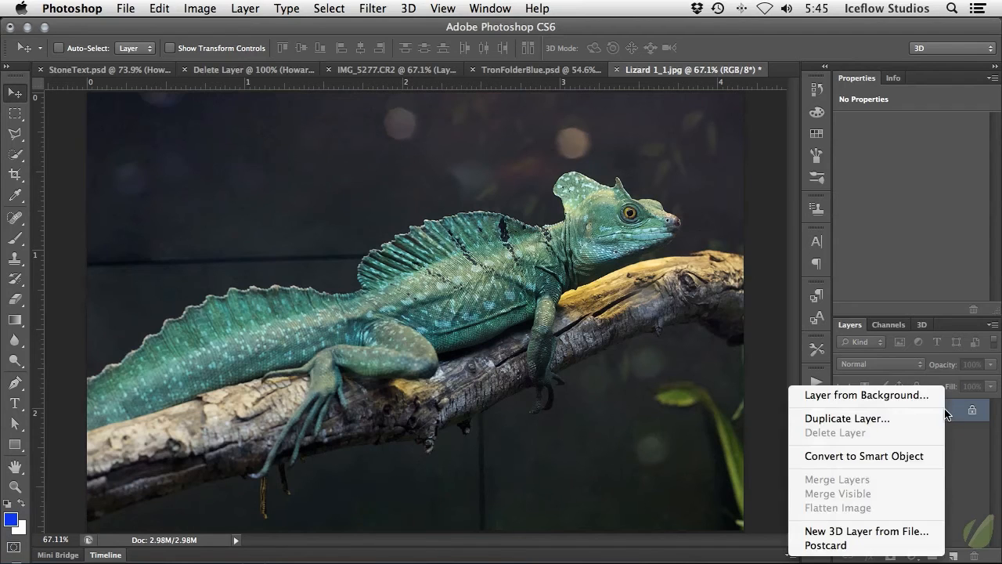
{"action": "mouse_move", "coordinate": [865, 456]}
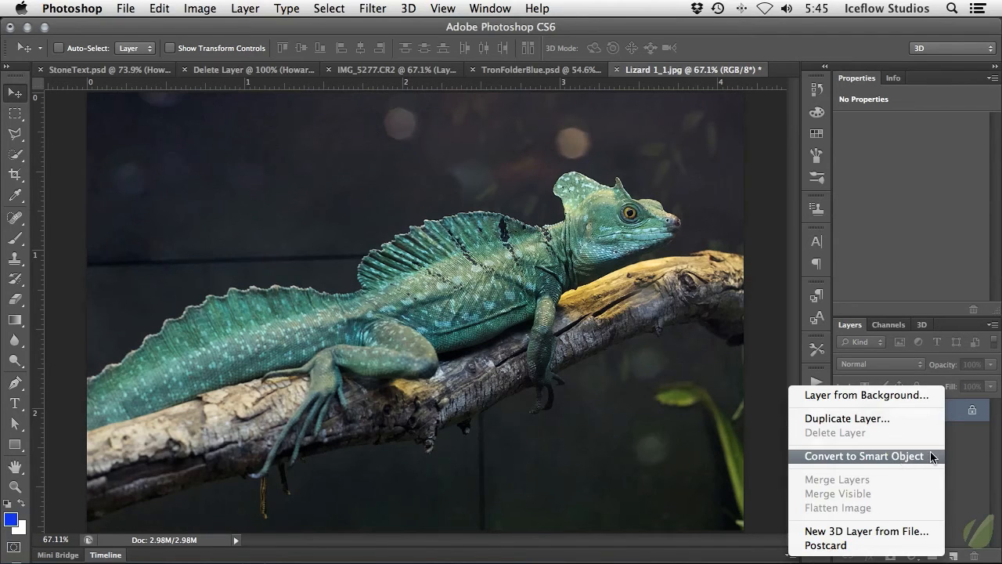
{"action": "left_click", "coordinate": [865, 455]}
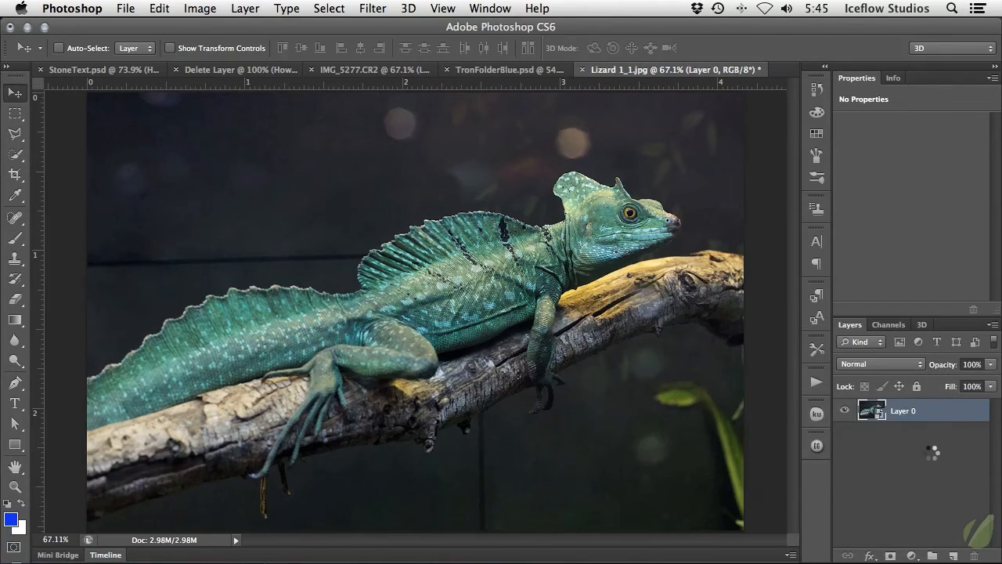
{"action": "left_click", "coordinate": [373, 7]}
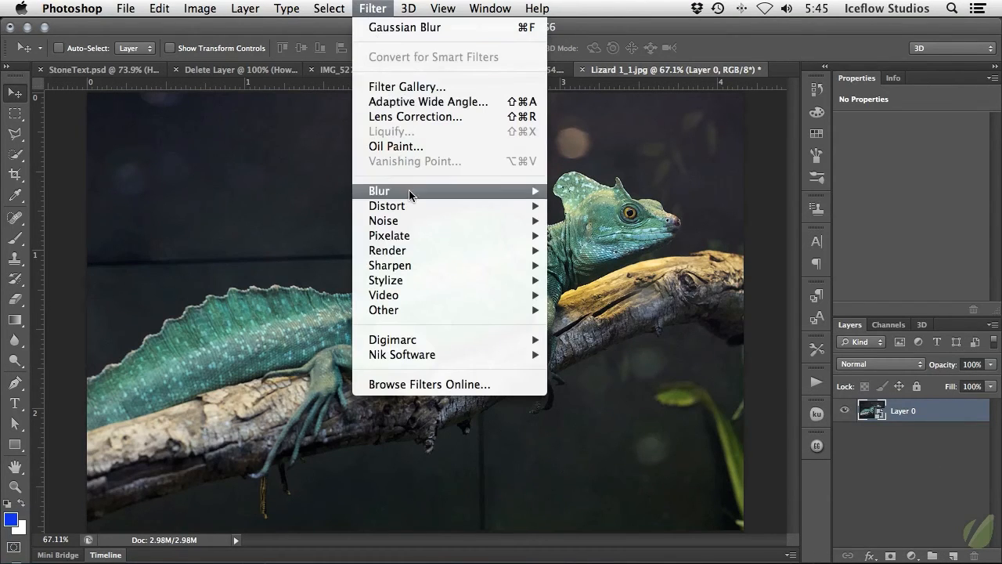
{"action": "mouse_move", "coordinate": [378, 191]}
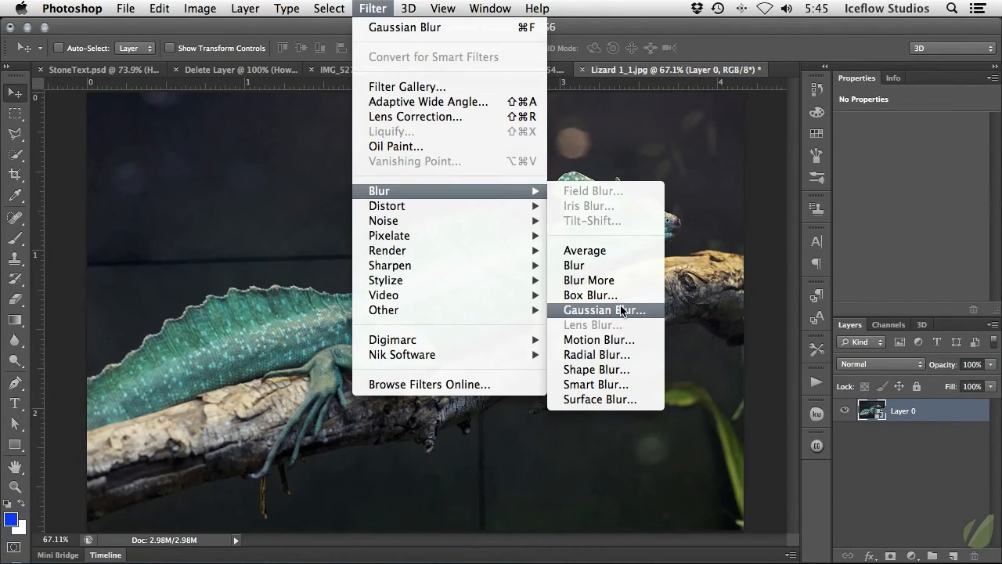
{"action": "mouse_move", "coordinate": [587, 233]}
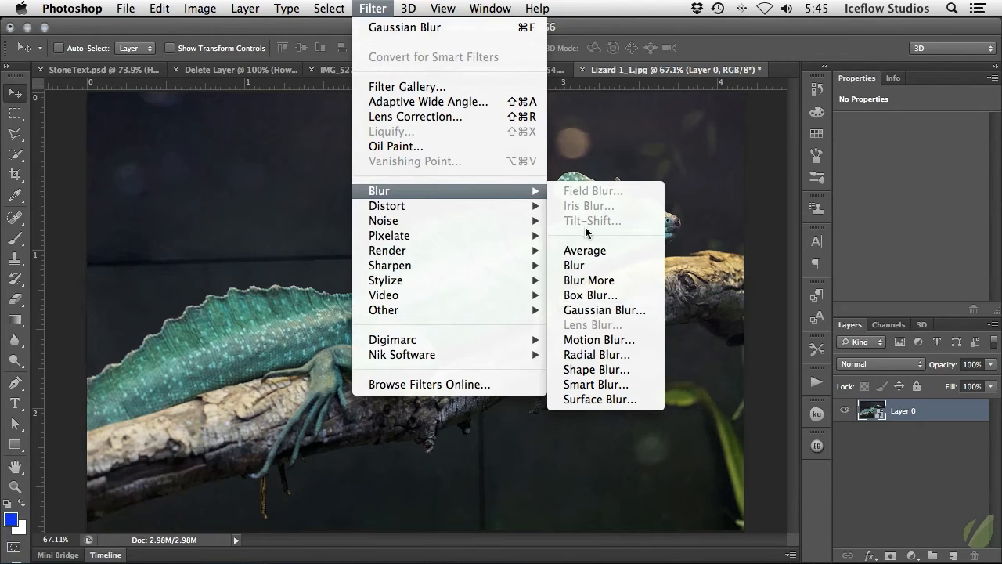
{"action": "mouse_move", "coordinate": [602, 310]}
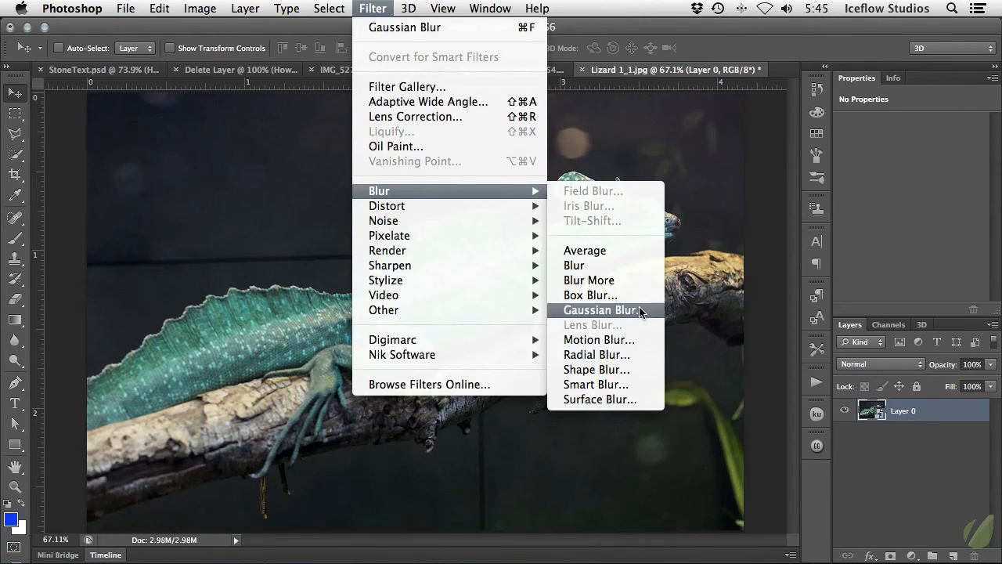
{"action": "left_click", "coordinate": [602, 310]}
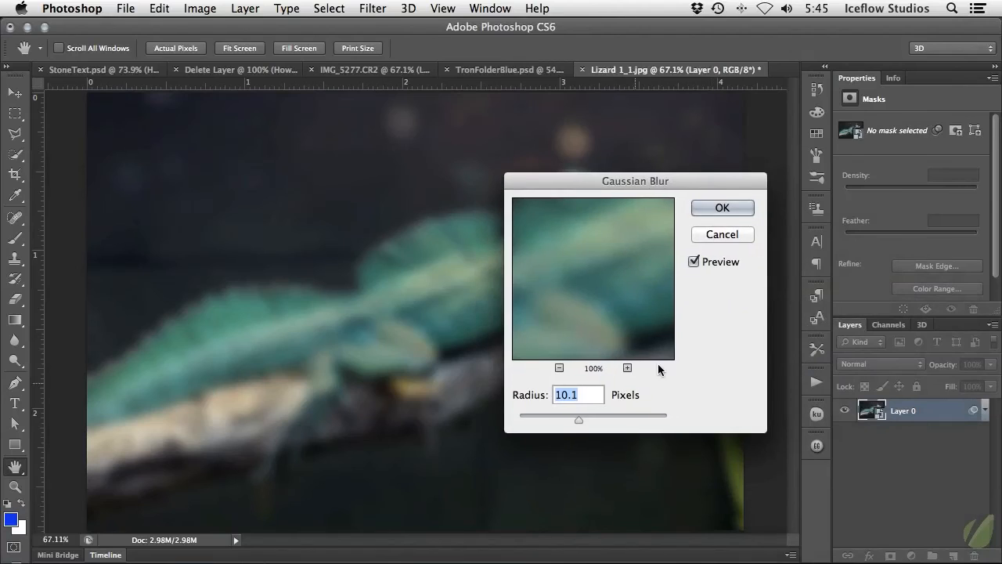
{"action": "left_click", "coordinate": [721, 207]}
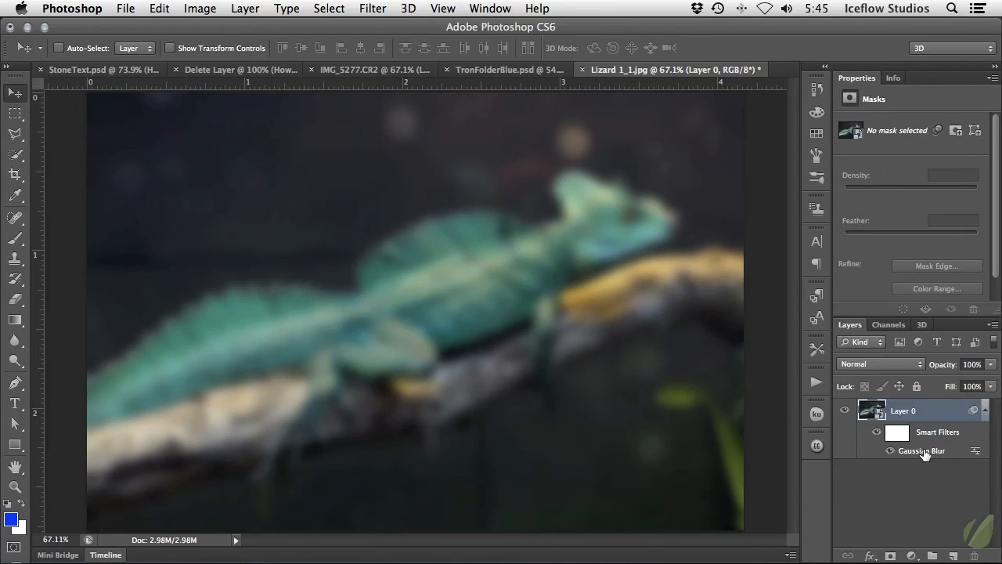
Re-edit the Gaussian Blur smart filter down to a subtle 1.7-pixel radius
{"action": "double_click", "coordinate": [920, 451]}
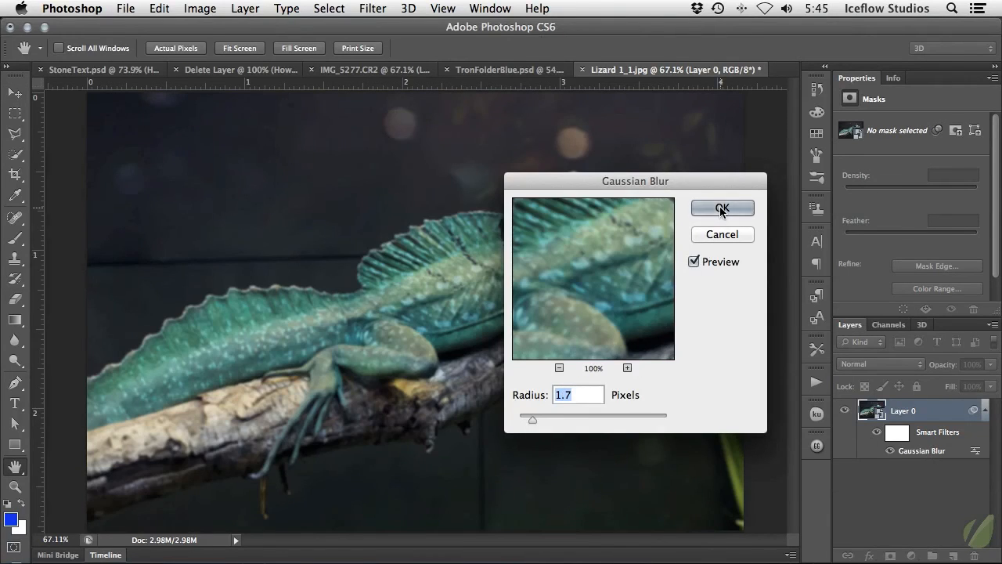
{"action": "left_click", "coordinate": [720, 207]}
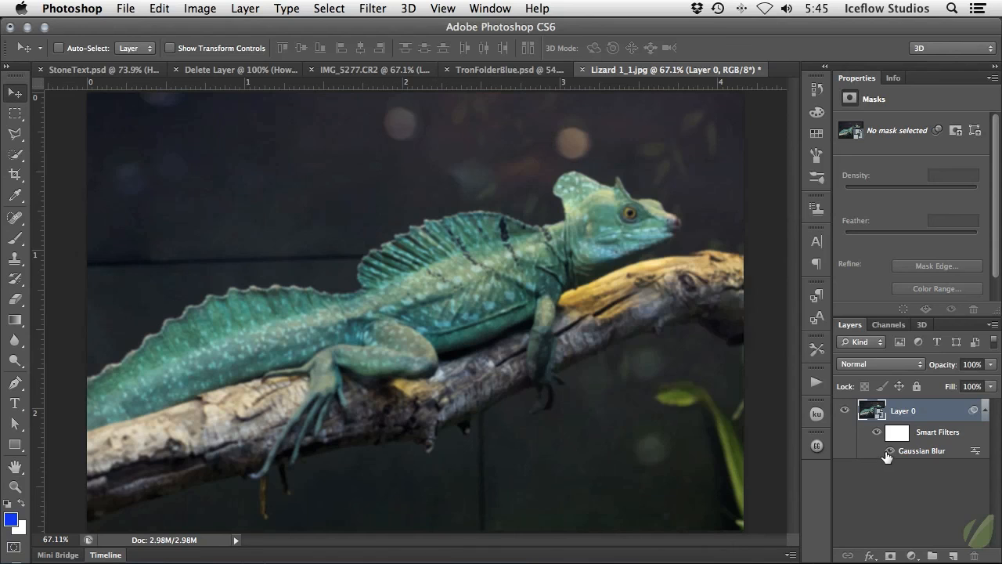